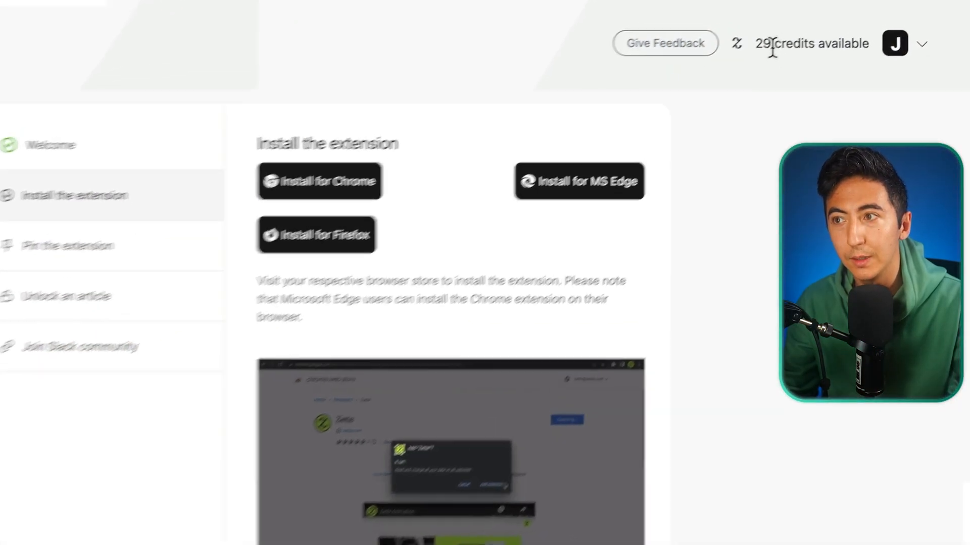
# Step: Scroll the Zette onboarding page to view the account's credit balance
pyautogui.scroll(-3)
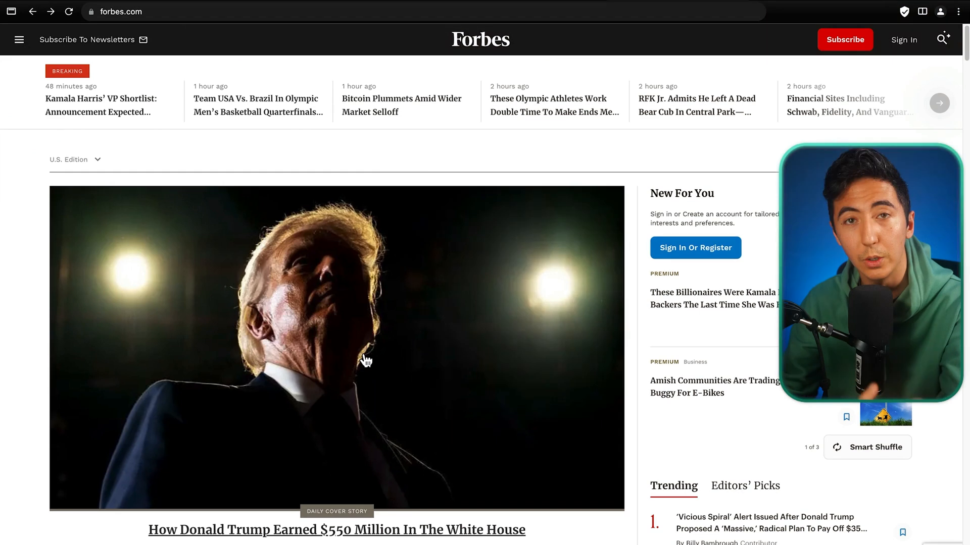
# Step: Unlock the Forbes cover story with a Zette credit and scroll through the article
pyautogui.scroll(-3)
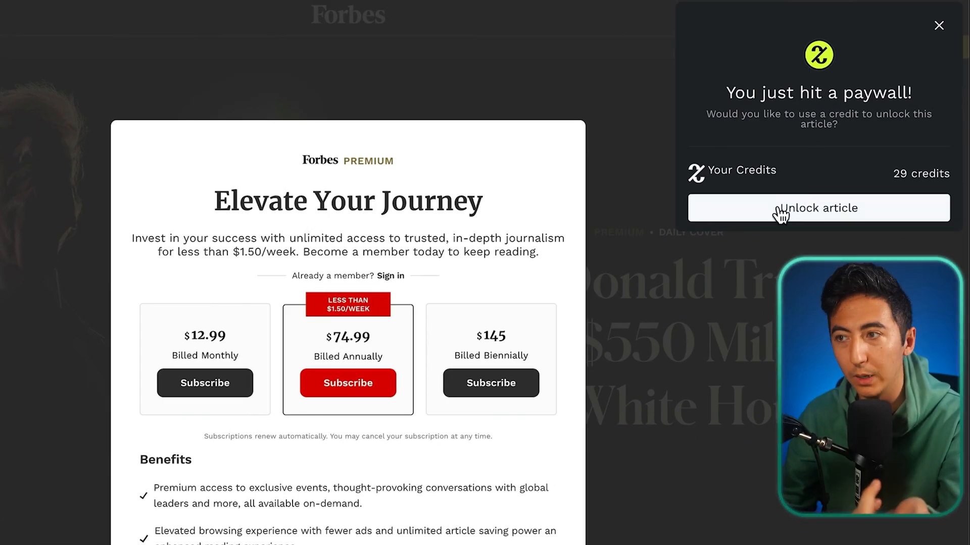
pyautogui.click(818, 208)
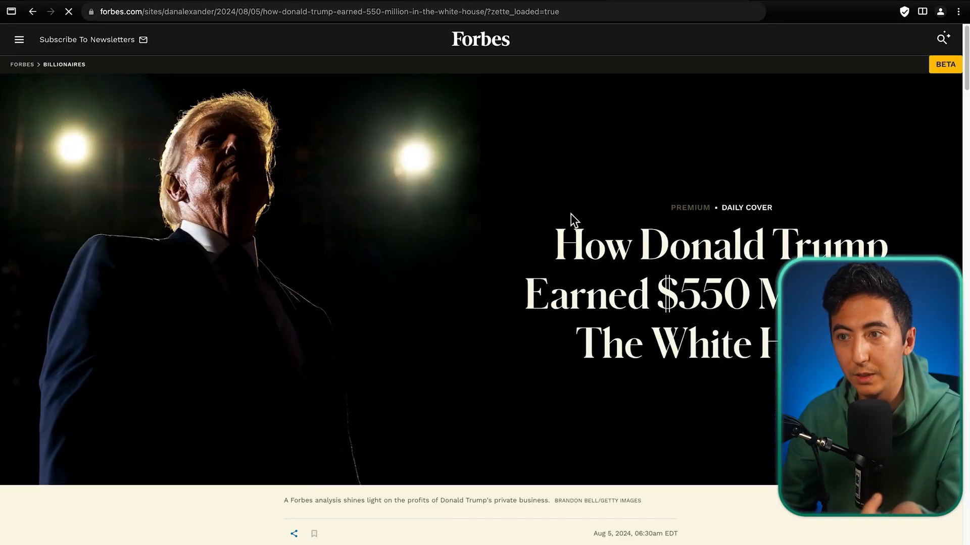
pyautogui.scroll(-3)
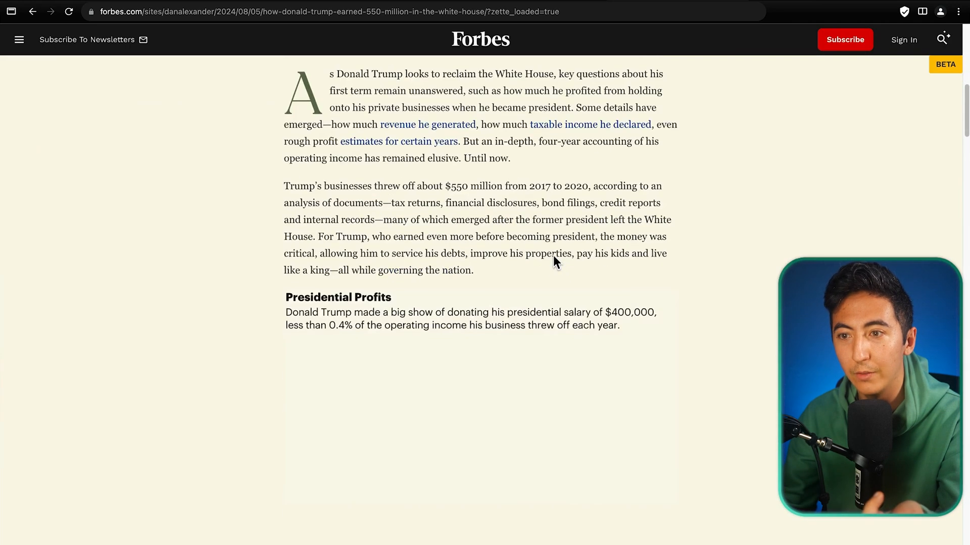
pyautogui.scroll(-3)
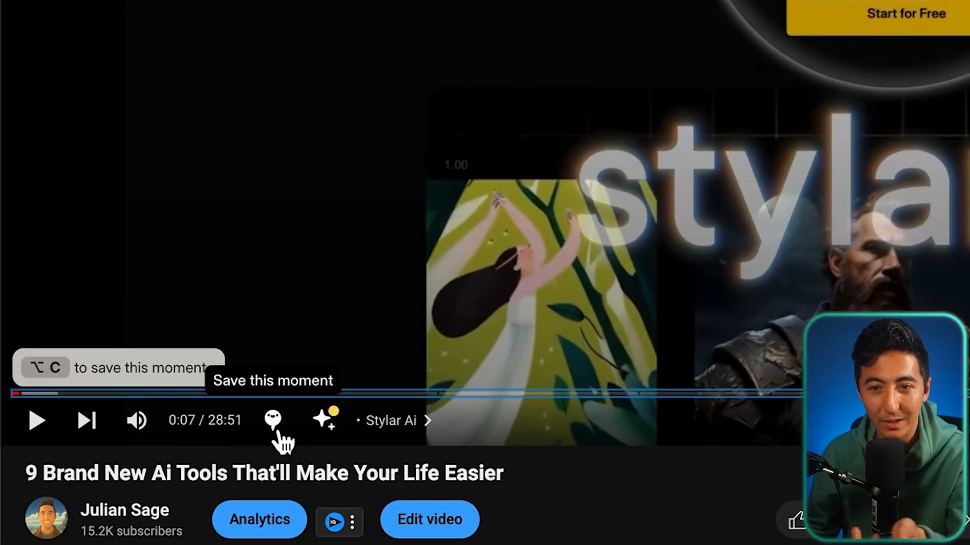
# Step: Save the 0:07 video moment with the note 'Stylar is really cool ne'
pyautogui.click(272, 421)
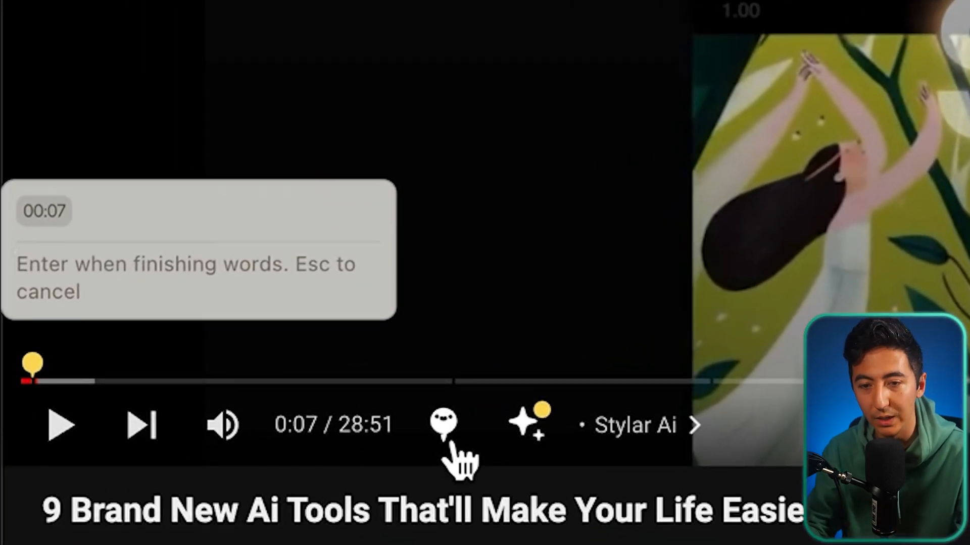
pyautogui.write('Stylar')
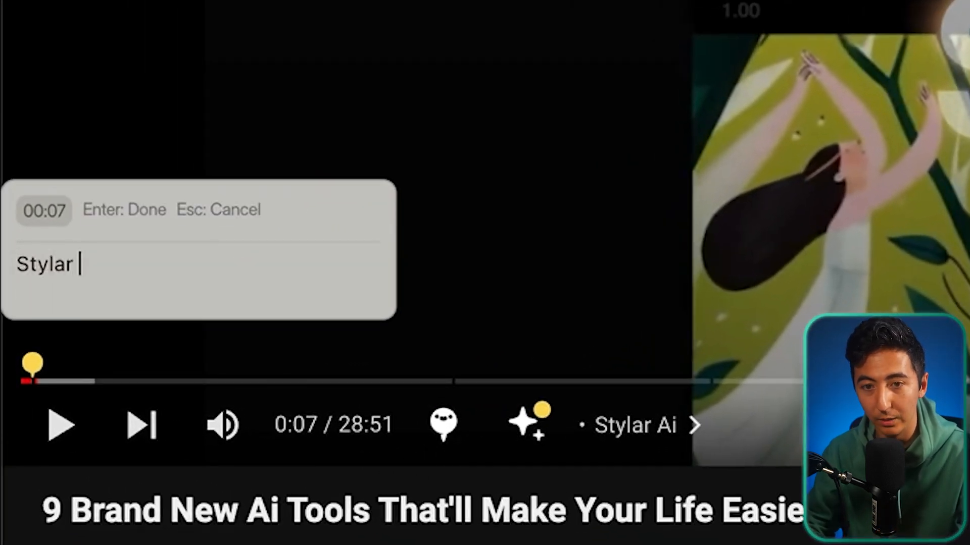
pyautogui.write('is really cool ne')
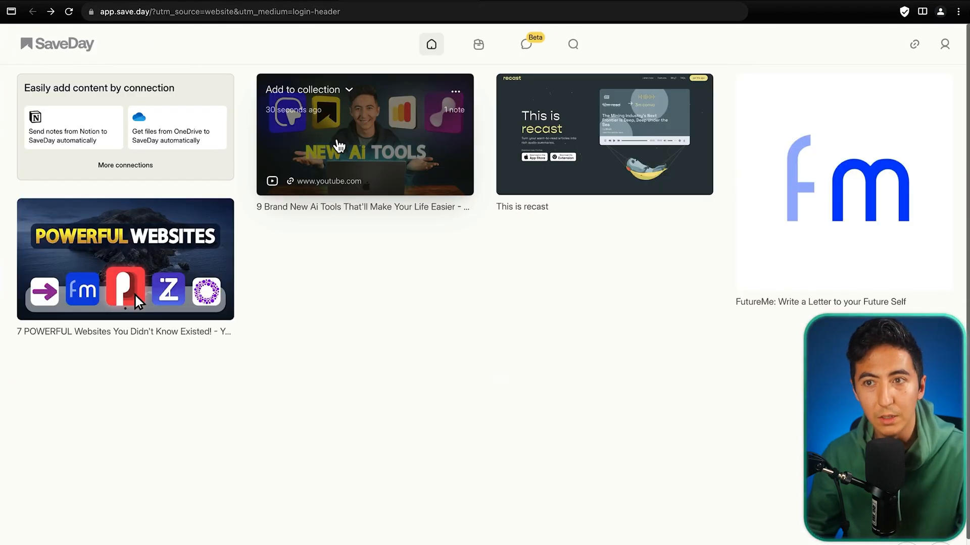
# Step: Ask the saved '9 Brand New Ai Tools' video which tools it covers, then open Canvas
pyautogui.click(364, 134)
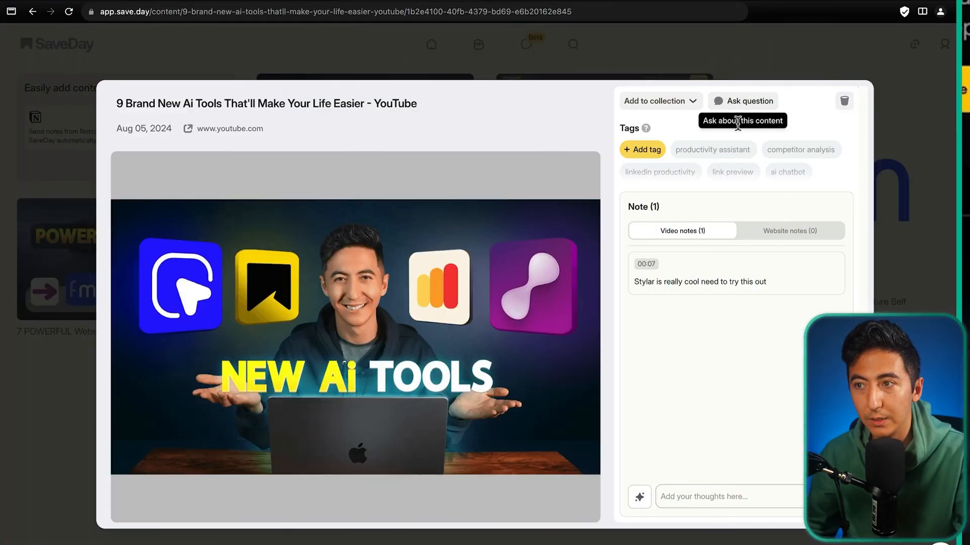
pyautogui.click(743, 101)
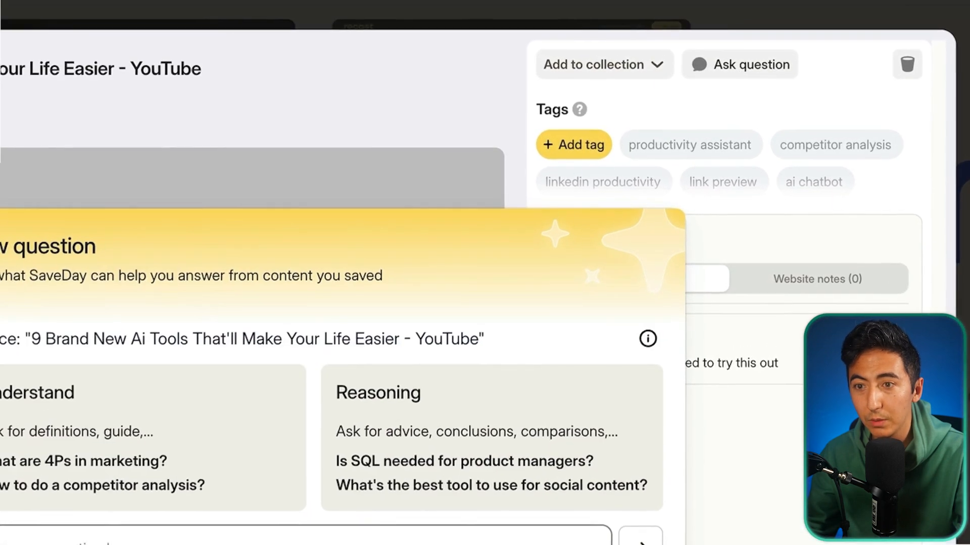
pyautogui.write('what are all the tool')
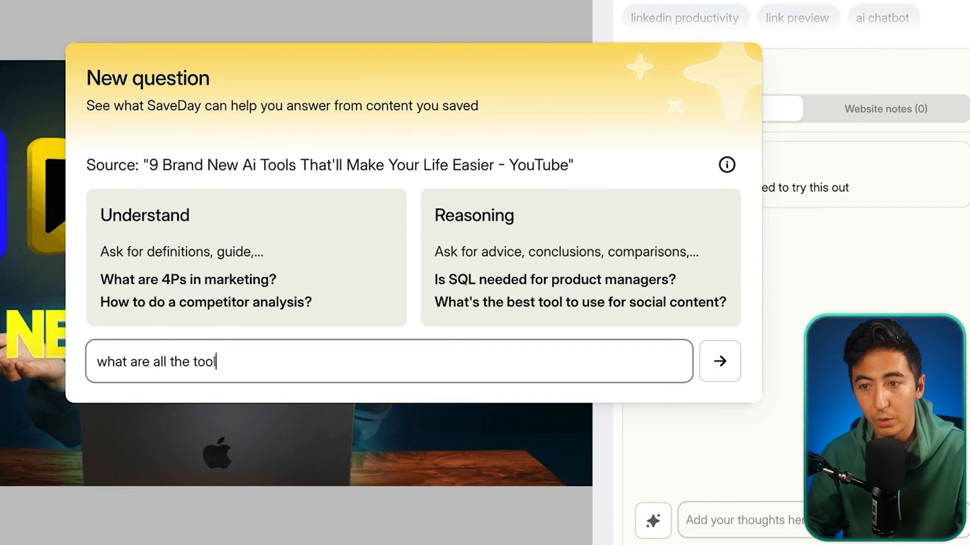
pyautogui.click(718, 361)
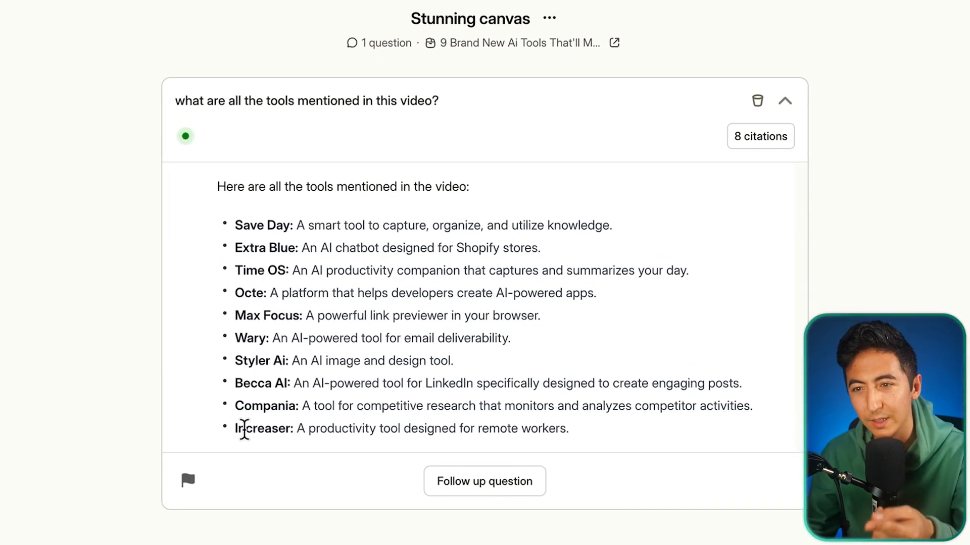
pyautogui.doubleClick(262, 428)
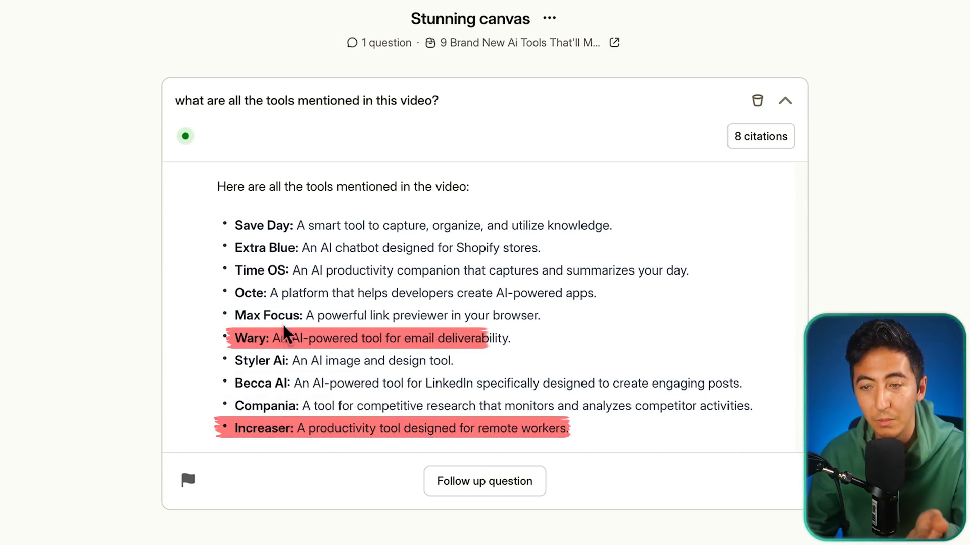
pyautogui.click(577, 46)
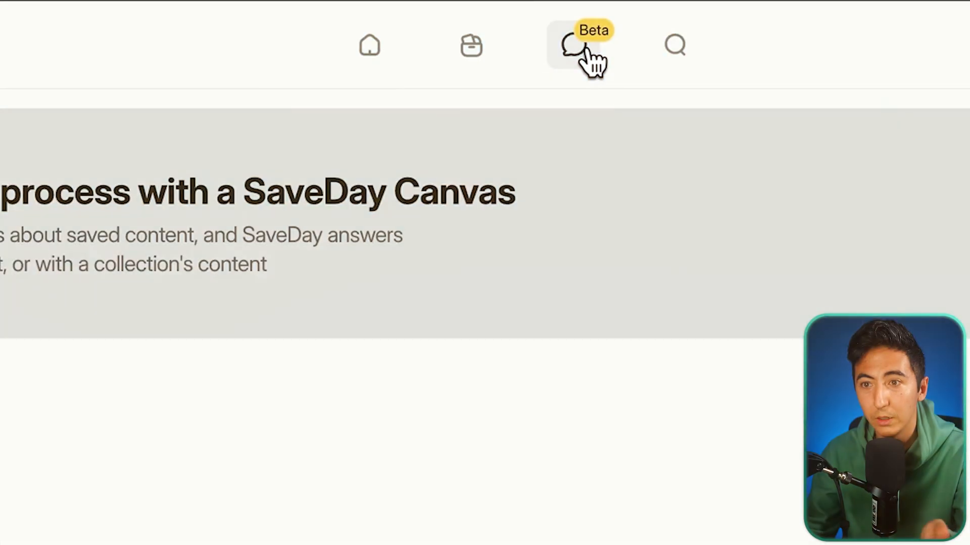
# Step: Ask all saved items for a blog-to-podcast tool and review Recast's two cited sources
pyautogui.click(579, 46)
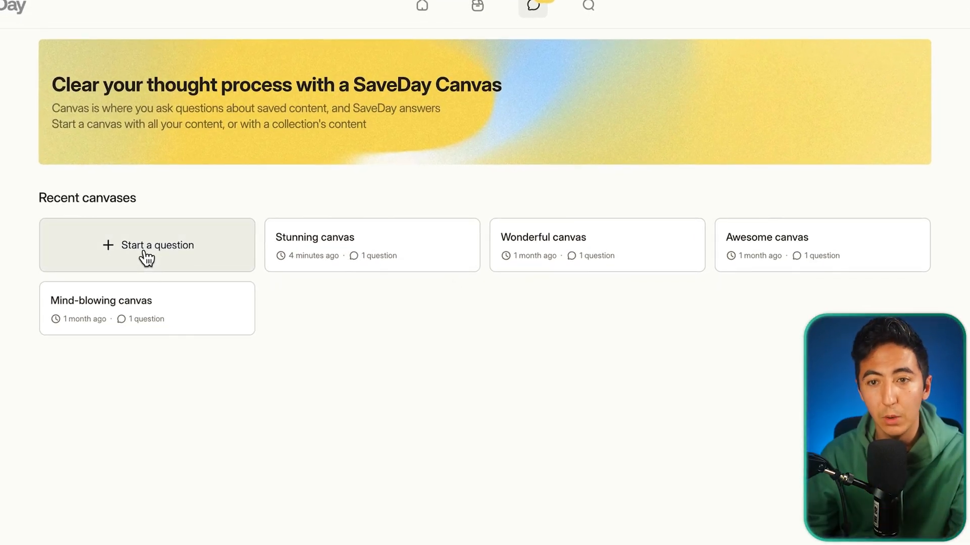
pyautogui.click(147, 245)
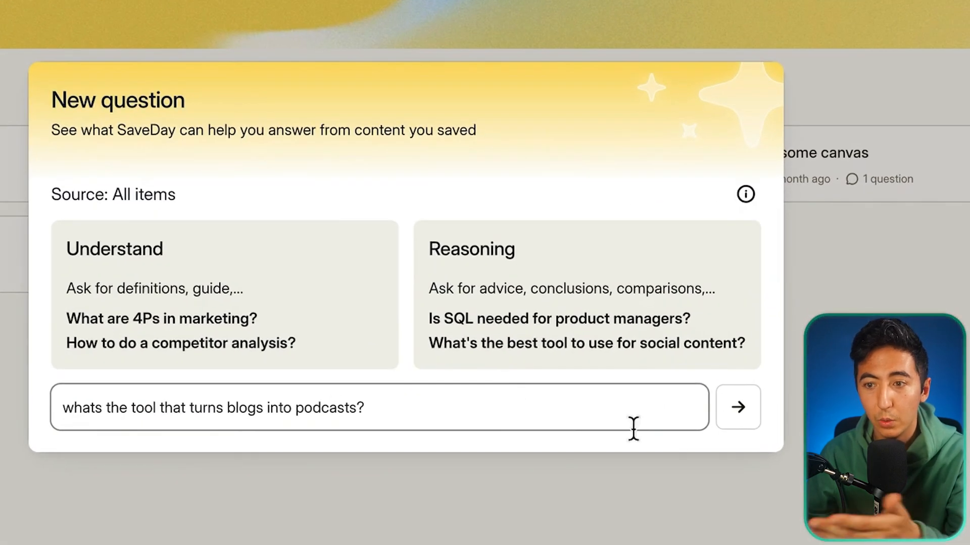
pyautogui.click(737, 407)
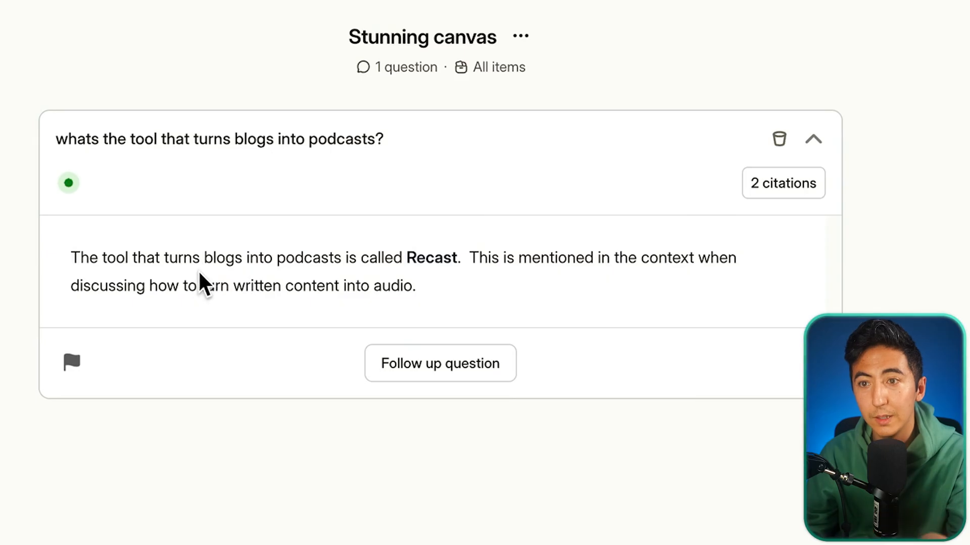
pyautogui.moveTo(457, 280)
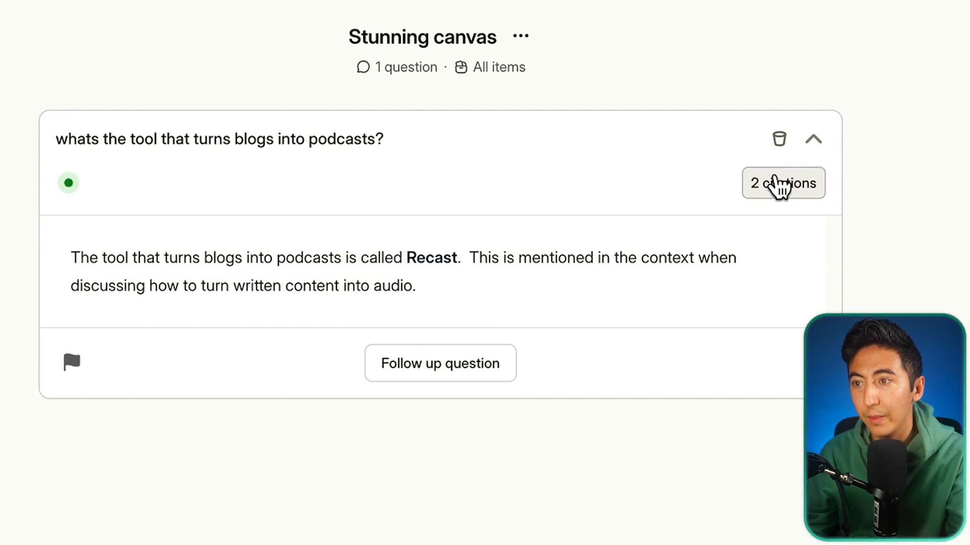
pyautogui.click(782, 183)
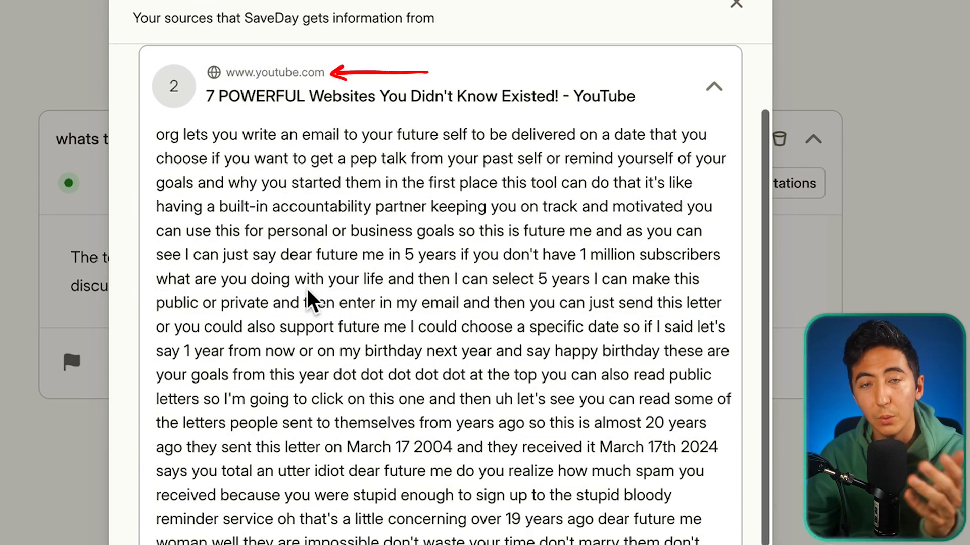
pyautogui.scroll(-3)
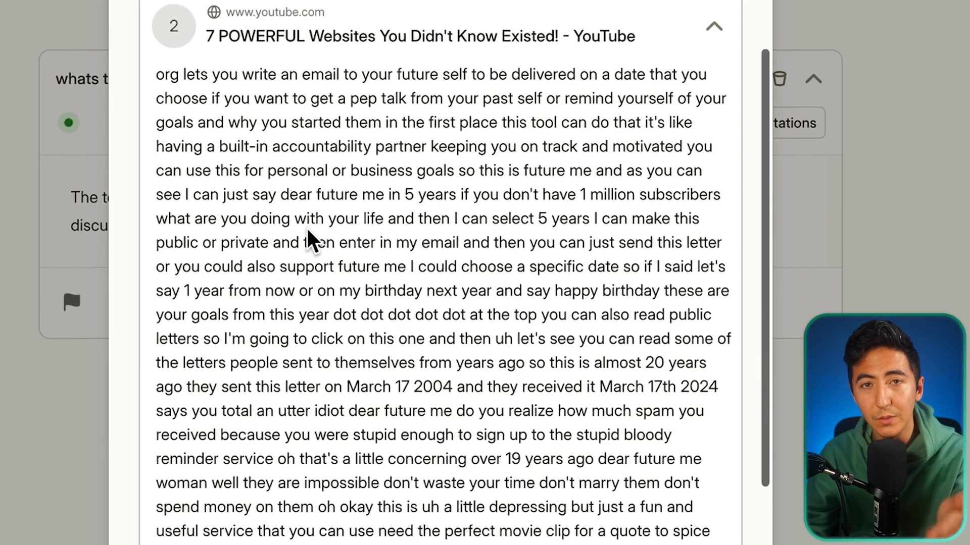
pyautogui.scroll(-3)
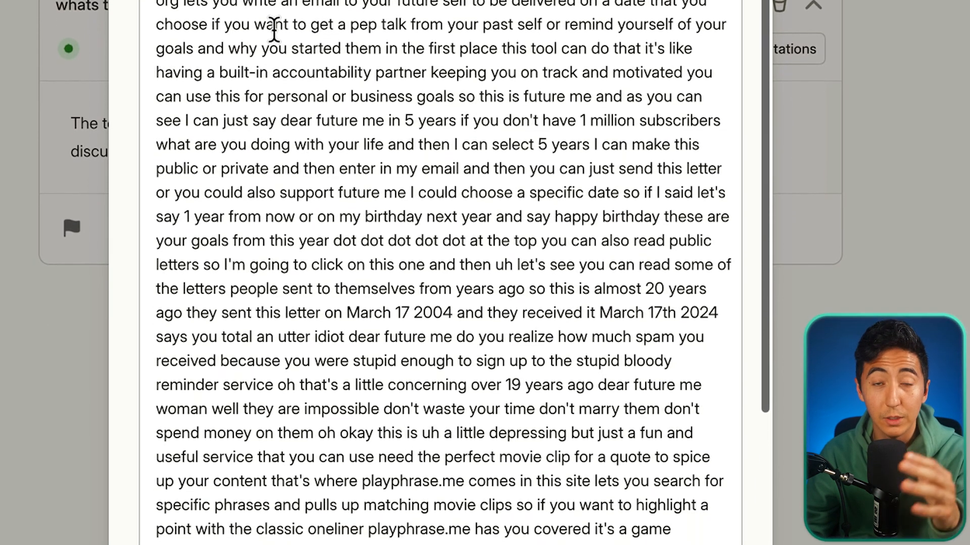
pyautogui.scroll(-3)
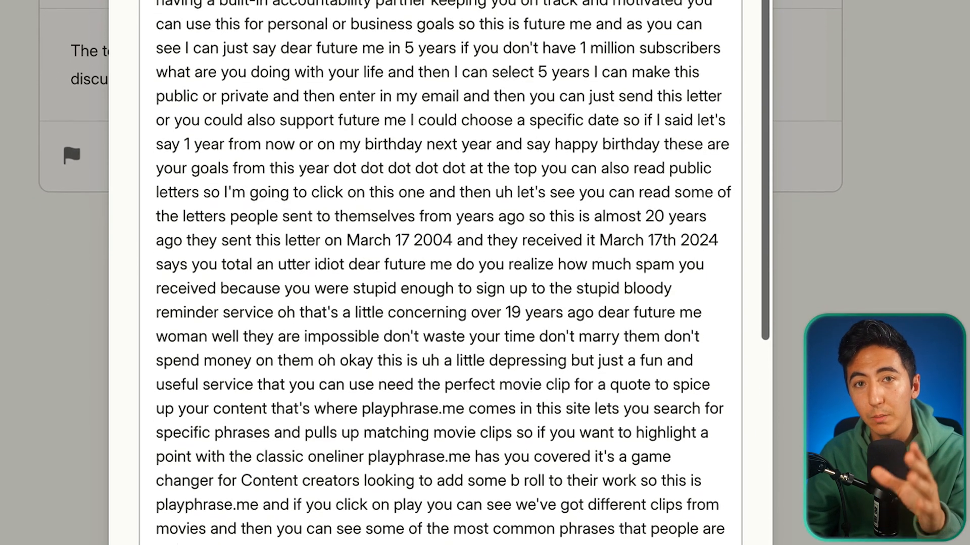
pyautogui.scroll(-3)
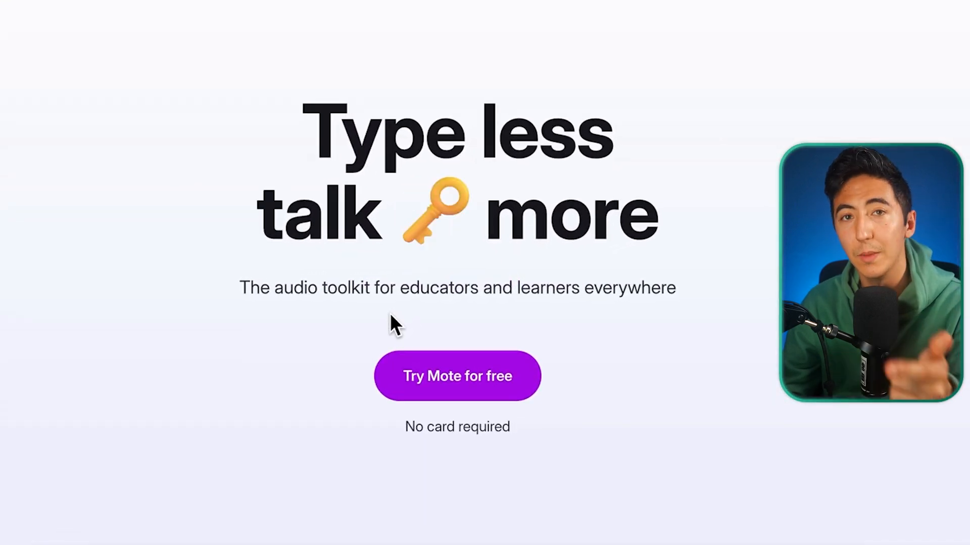
pyautogui.moveTo(371, 357)
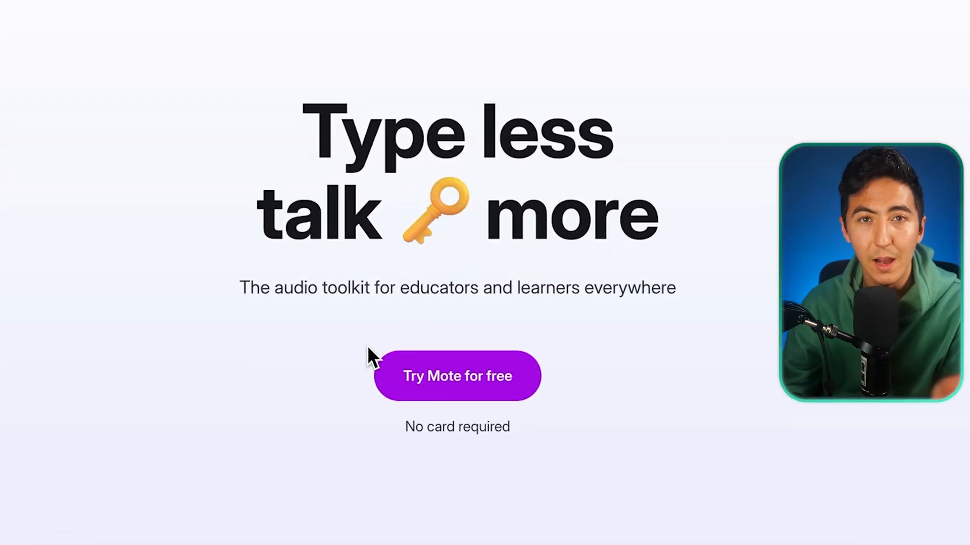
# Step: Start Mote's free trial from the 'Type less talk more' page
pyautogui.click(457, 375)
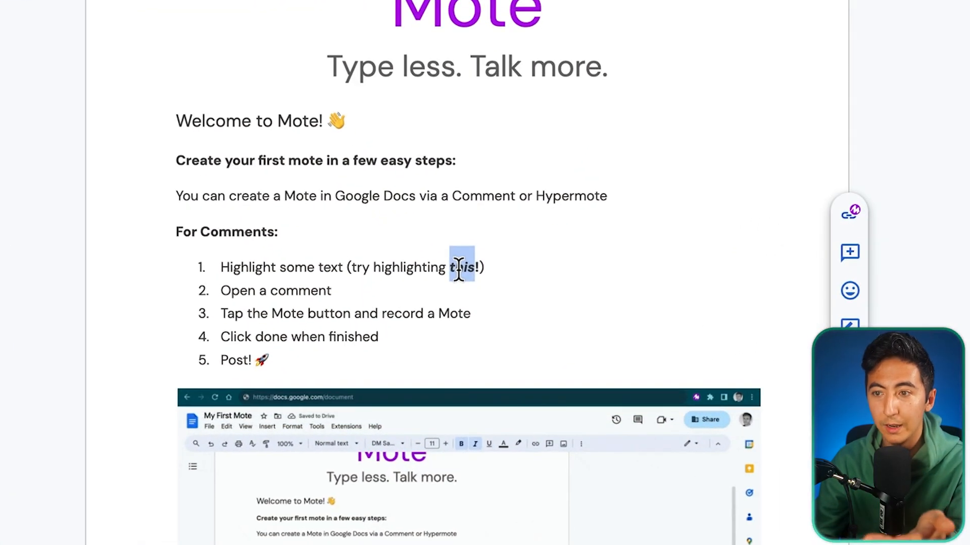
pyautogui.moveTo(848, 210)
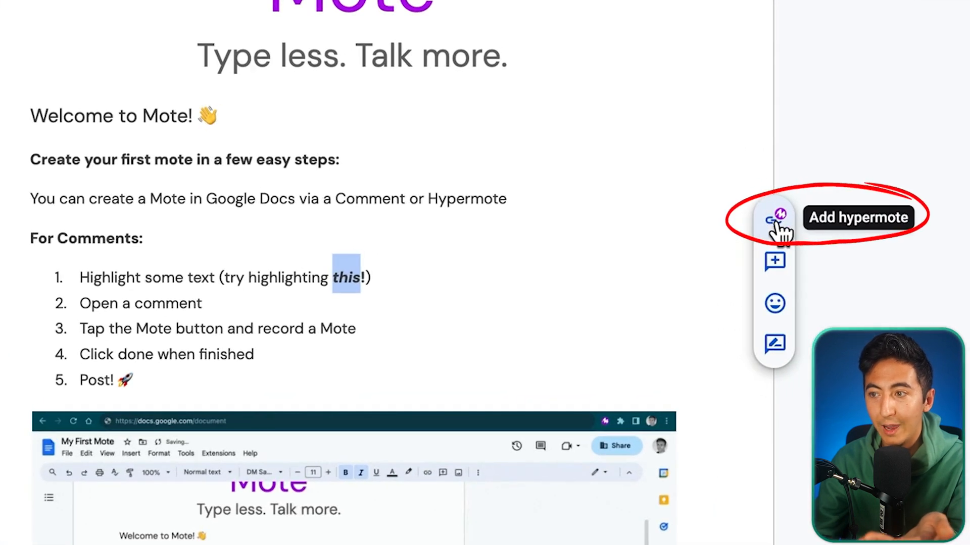
# Step: Record a voice mote and insert it on the highlighted word 'this'
pyautogui.click(776, 216)
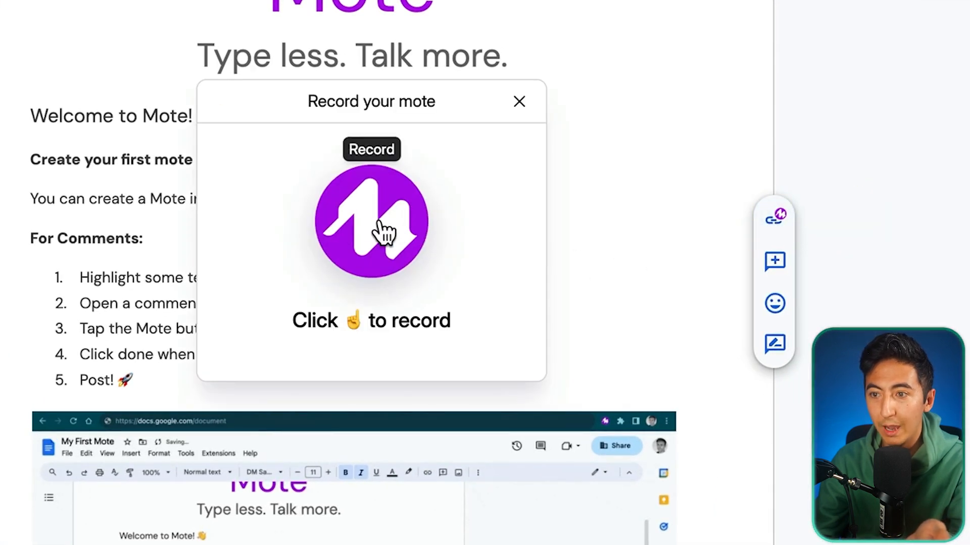
pyautogui.click(371, 223)
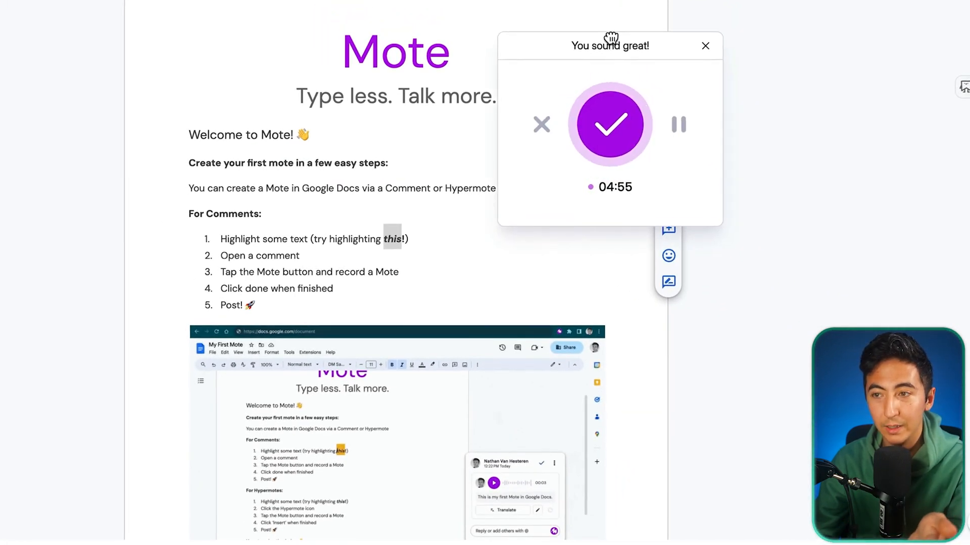
pyautogui.click(609, 124)
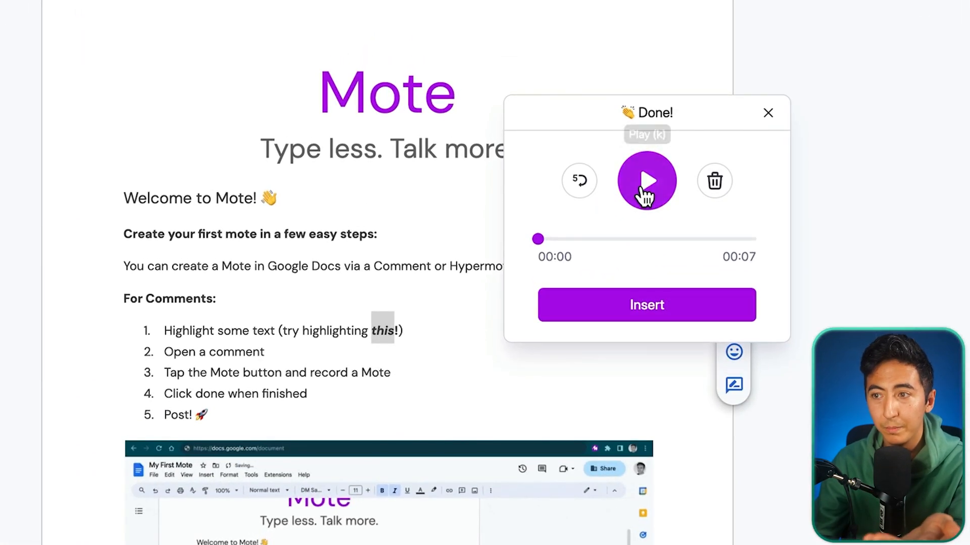
pyautogui.click(647, 181)
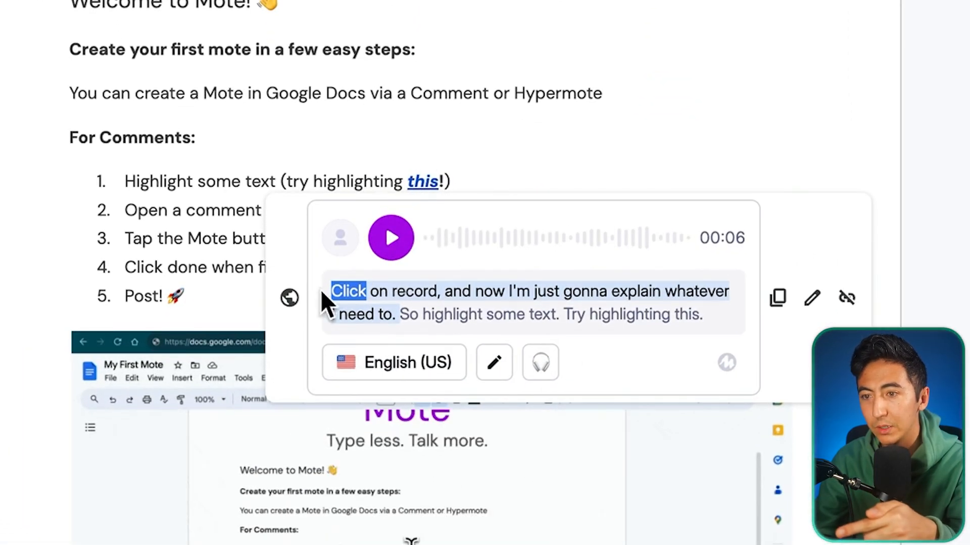
pyautogui.moveTo(390, 237)
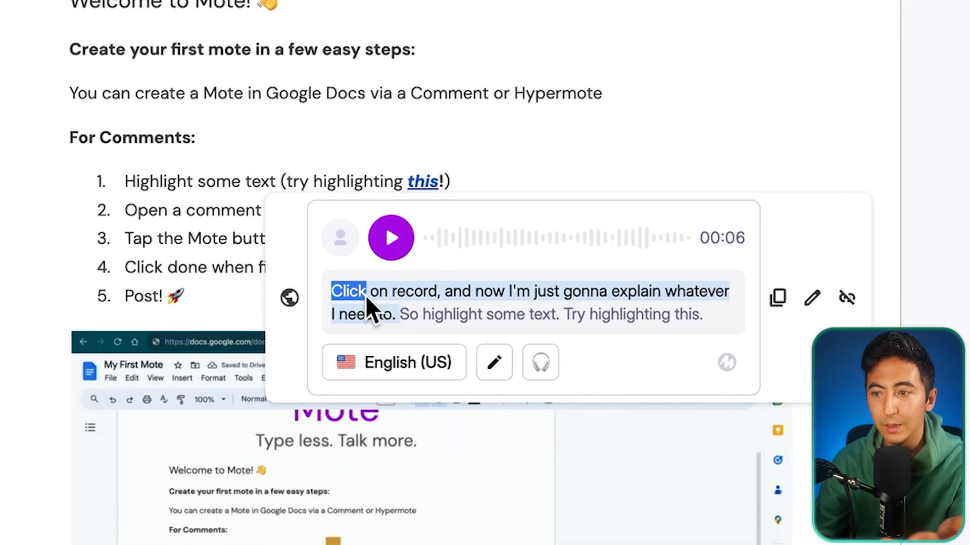
# Step: Translate the mote transcript to Spanish (US) and play the voice note twice
pyautogui.click(393, 362)
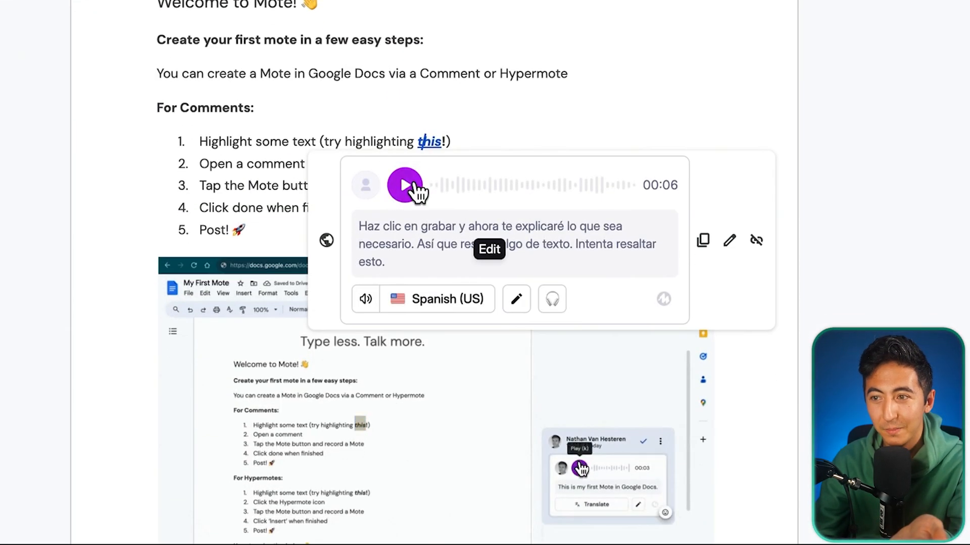
pyautogui.click(405, 185)
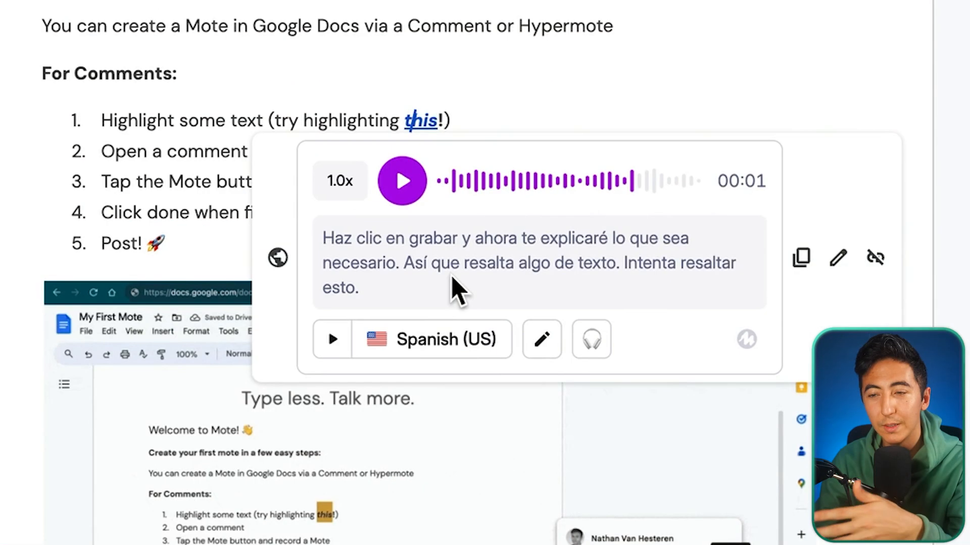
pyautogui.moveTo(332, 339)
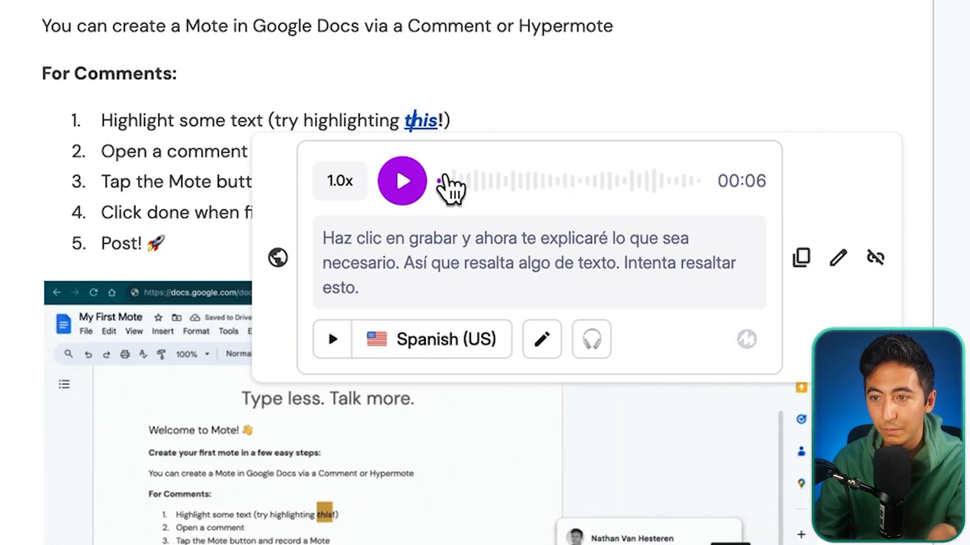
pyautogui.click(402, 181)
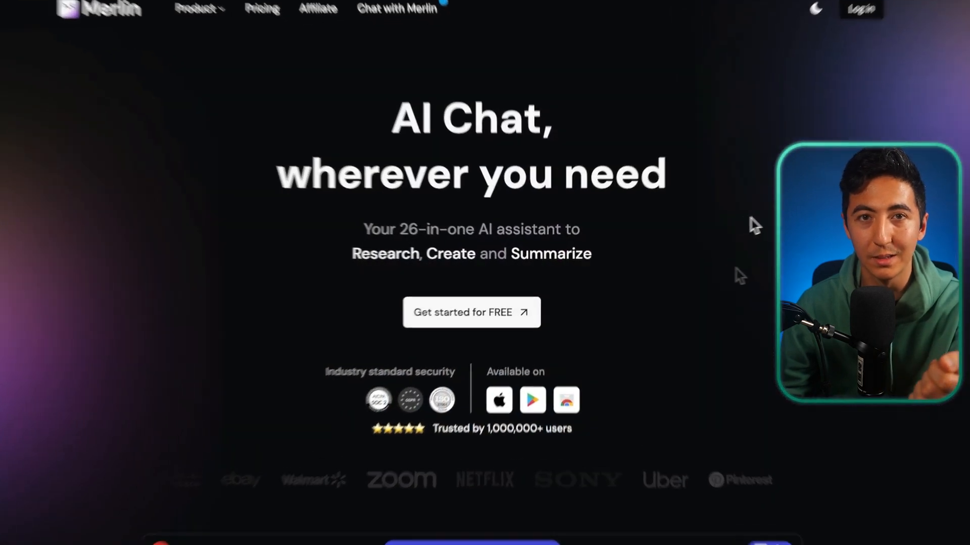
# Step: Open the Merlin sidebar and start a Chat with this Webpage
pyautogui.scroll(-3)
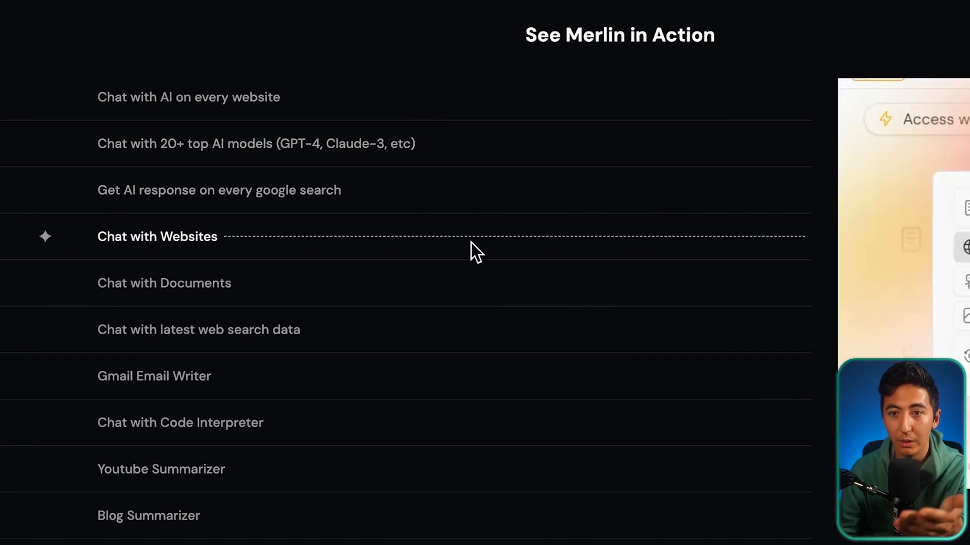
pyautogui.click(164, 283)
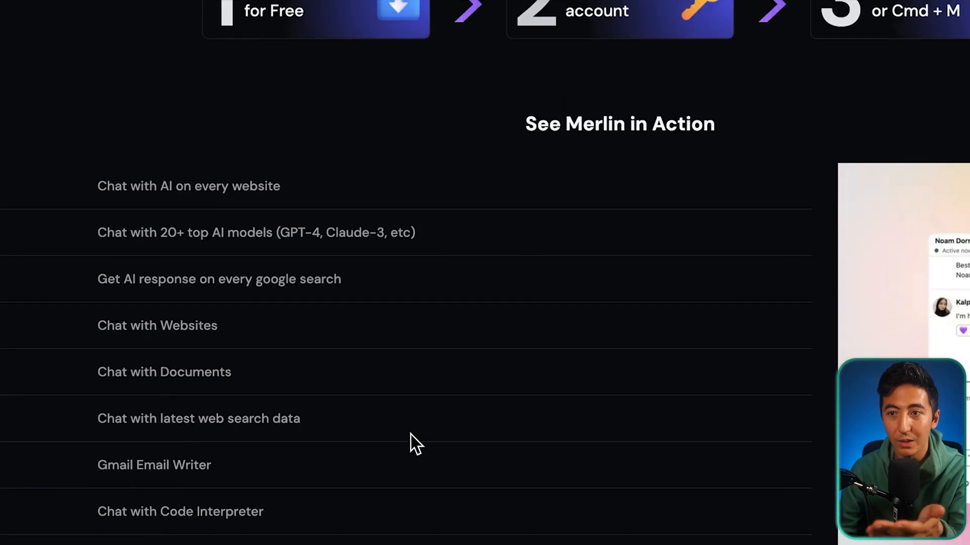
pyautogui.click(787, 16)
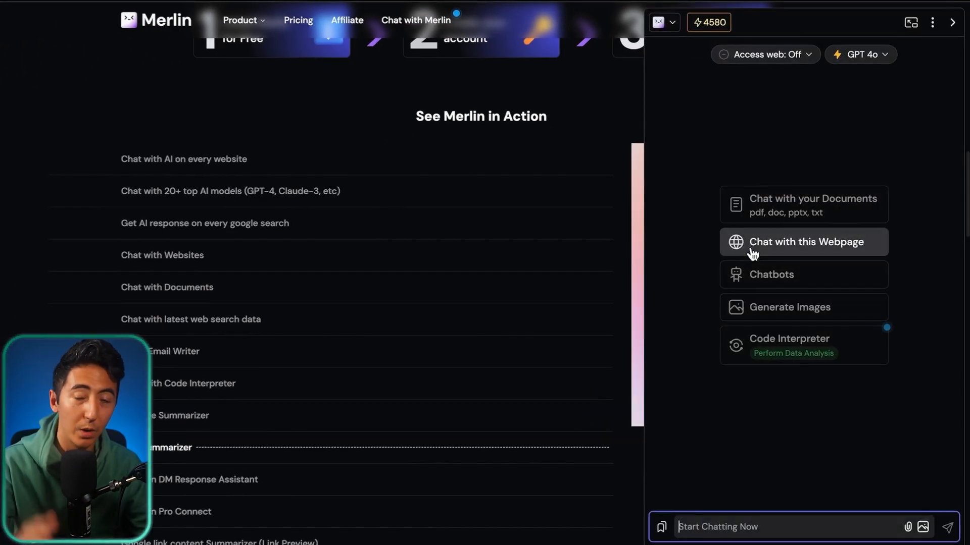
pyautogui.click(803, 242)
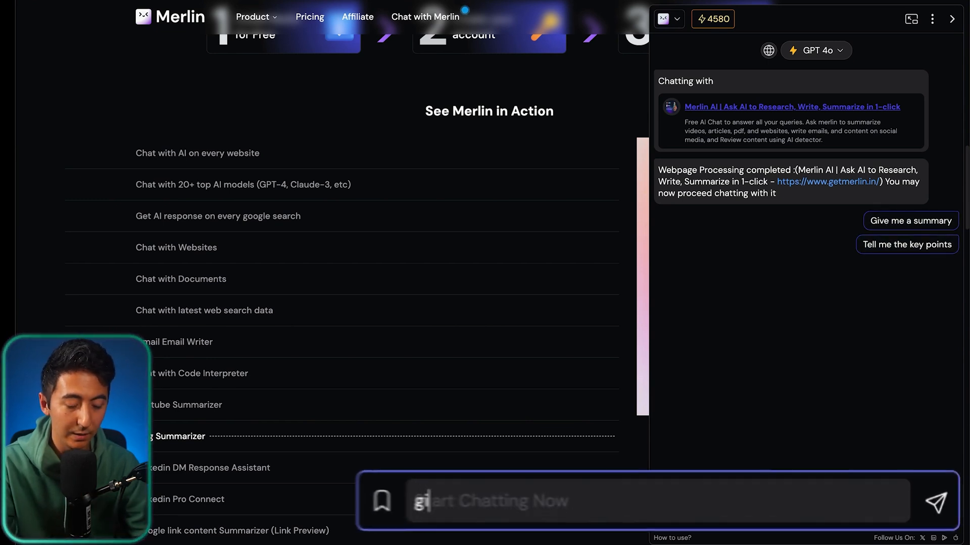
# Step: Ask Merlin for its 26 tools without capitals, then how the YouTube summarizer works
pyautogui.write('give me the 26 different tools merlin')
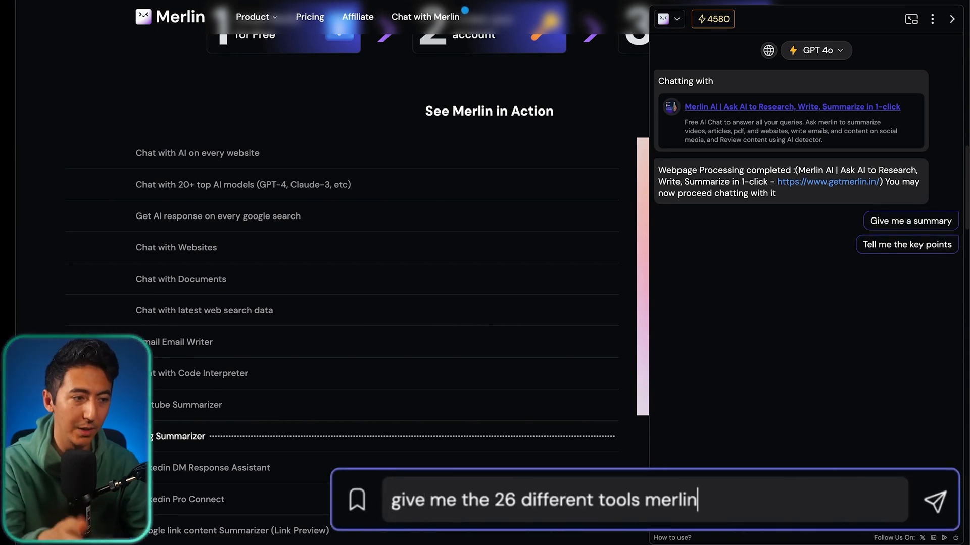
pyautogui.click(935, 500)
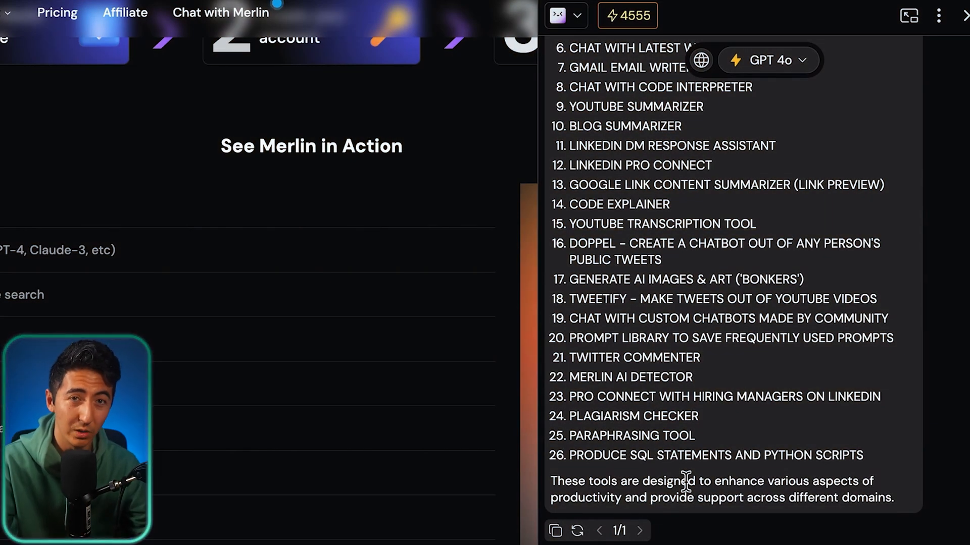
pyautogui.write('Dont capitalize')
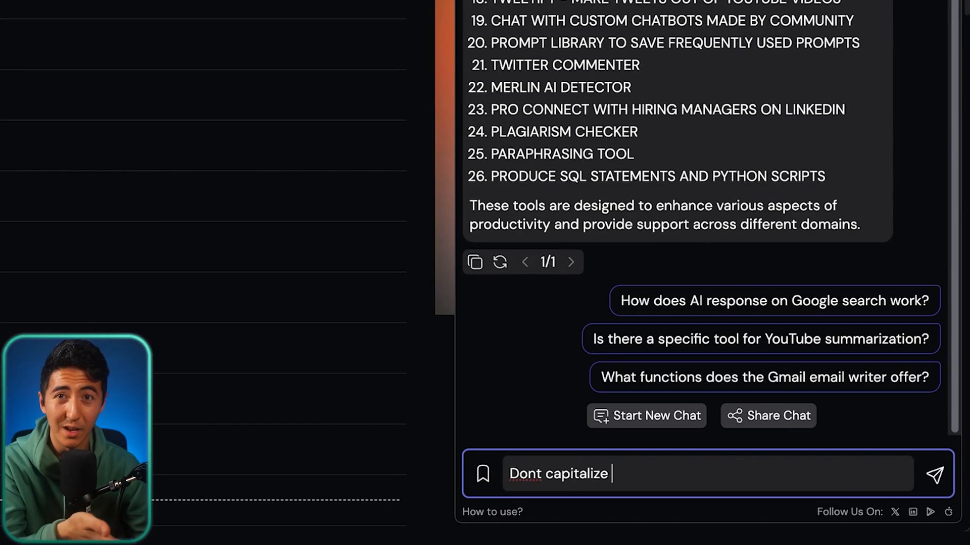
pyautogui.click(934, 474)
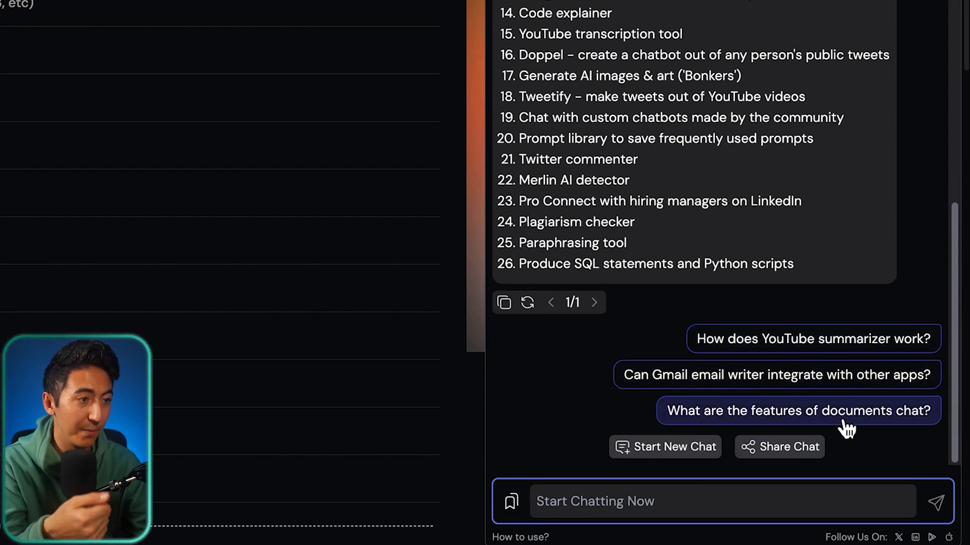
pyautogui.click(812, 339)
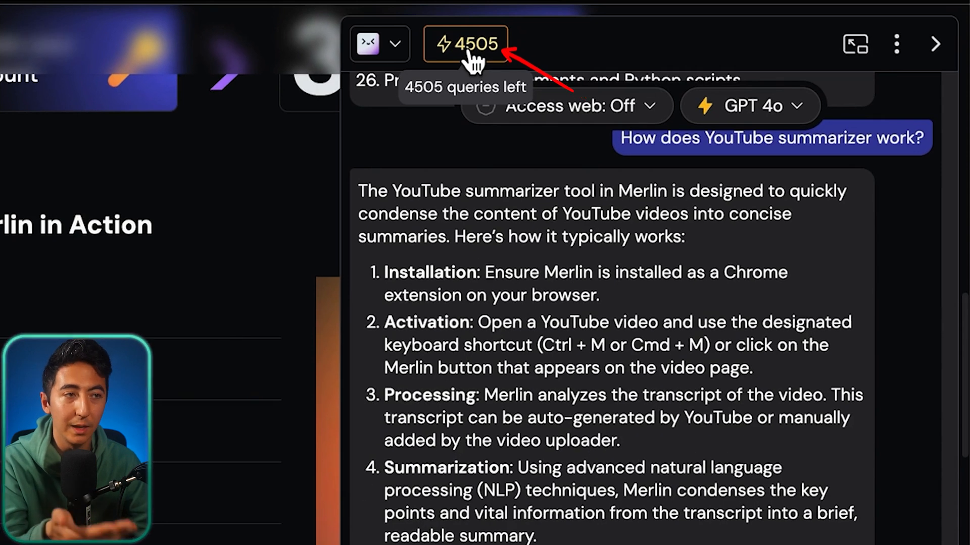
pyautogui.moveTo(507, 69)
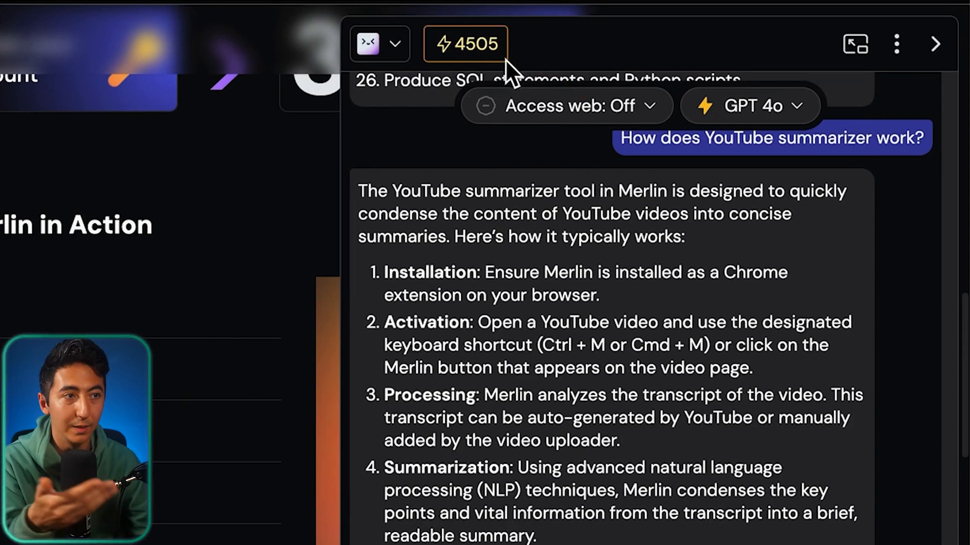
# Step: Switch Merlin's web access mode to Turbo
pyautogui.click(566, 105)
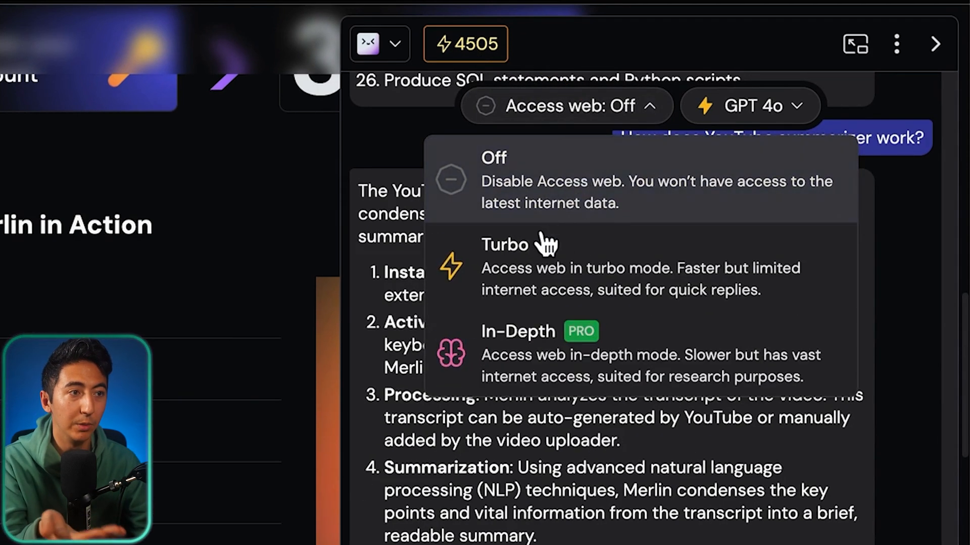
pyautogui.click(749, 106)
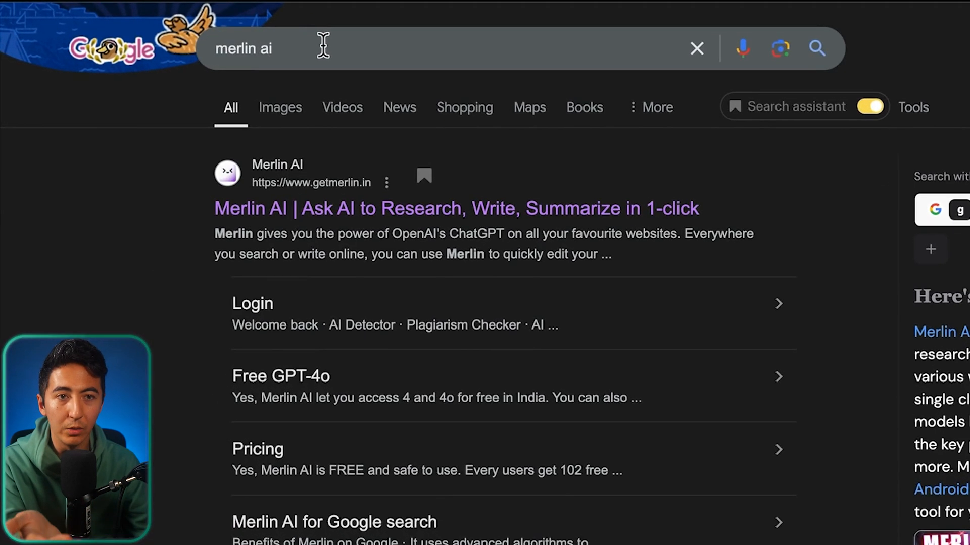
pyautogui.moveTo(524, 147)
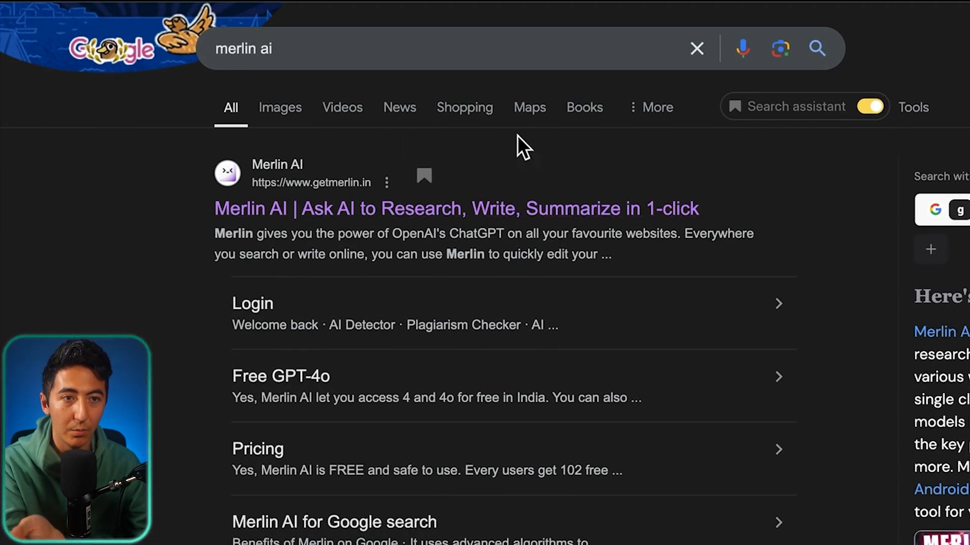
pyautogui.moveTo(458, 140)
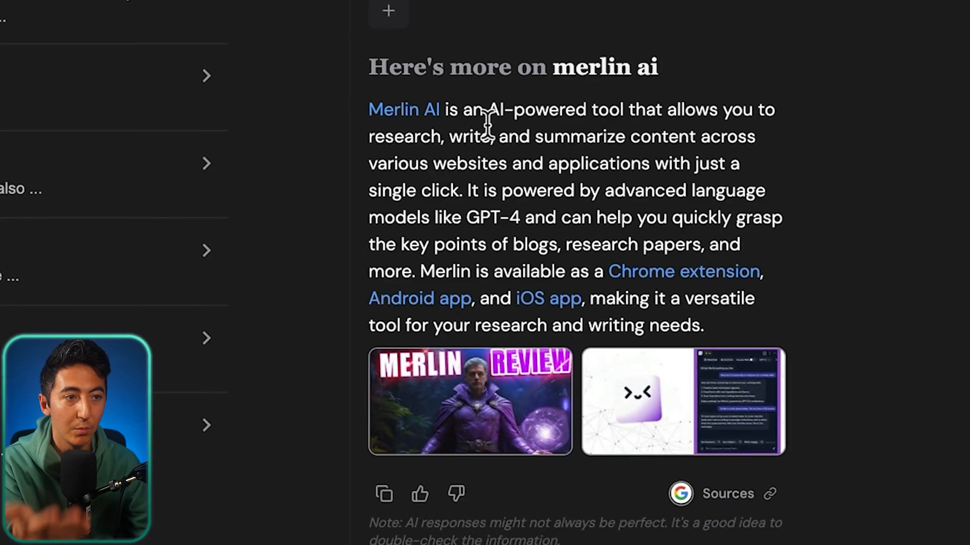
# Step: Highlight the Google AI overview paragraph about Merlin AI and scroll down the results
pyautogui.moveTo(368, 109); pyautogui.dragTo(702, 326)
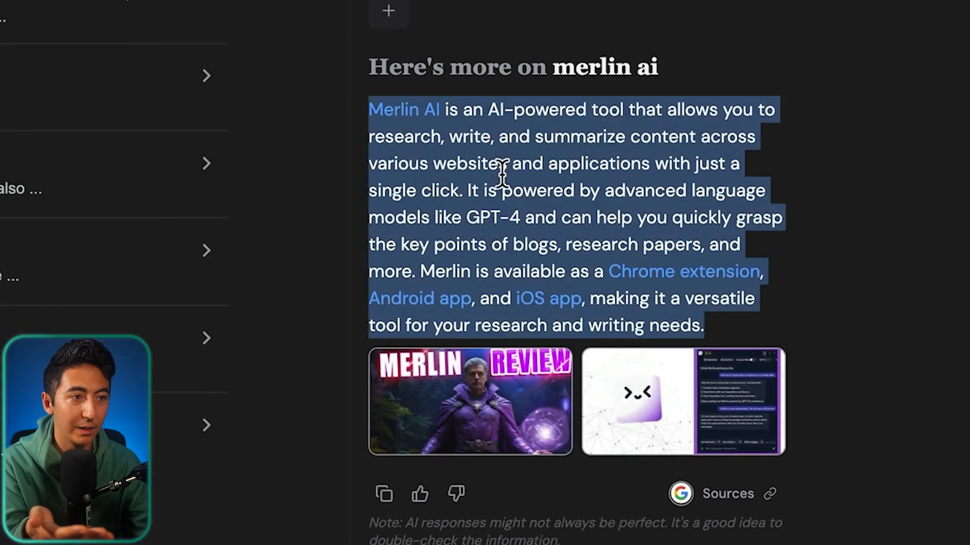
pyautogui.scroll(-3)
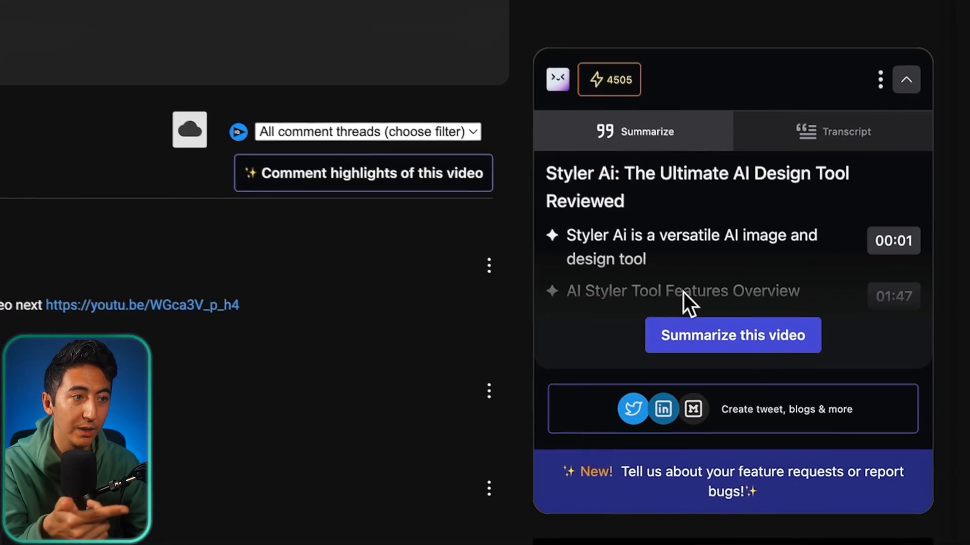
pyautogui.moveTo(732, 344)
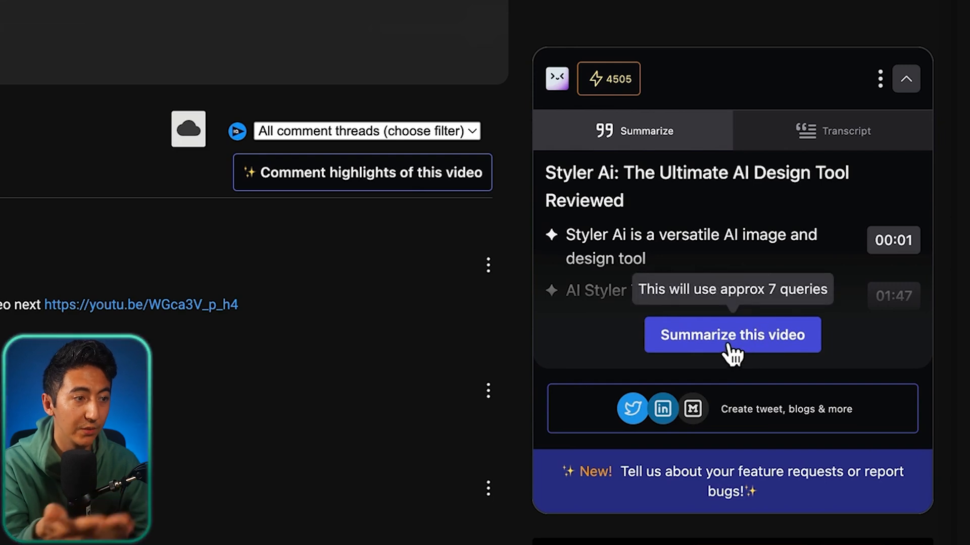
# Step: Generate Merlin's timestamped summary of the Styler Ai review video, then request comment key points
pyautogui.click(732, 335)
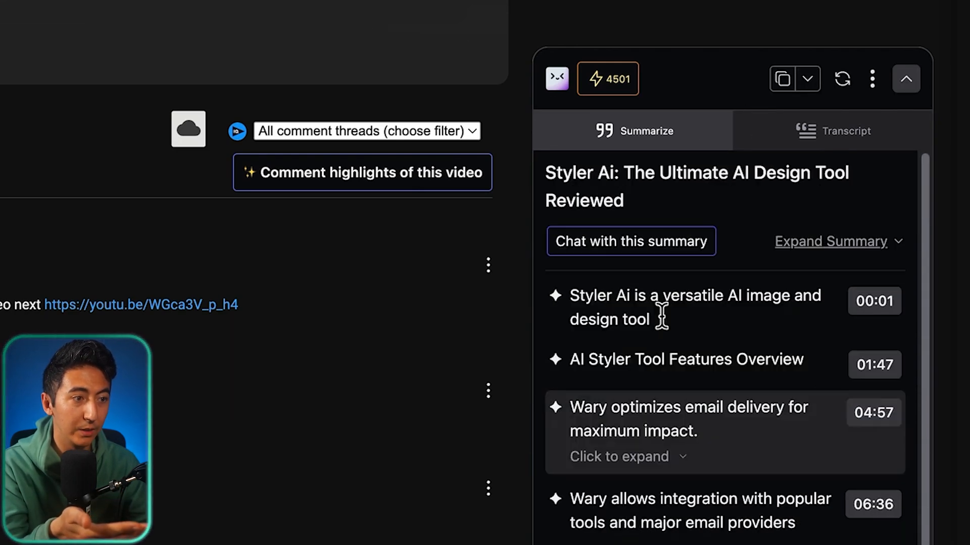
pyautogui.scroll(-3)
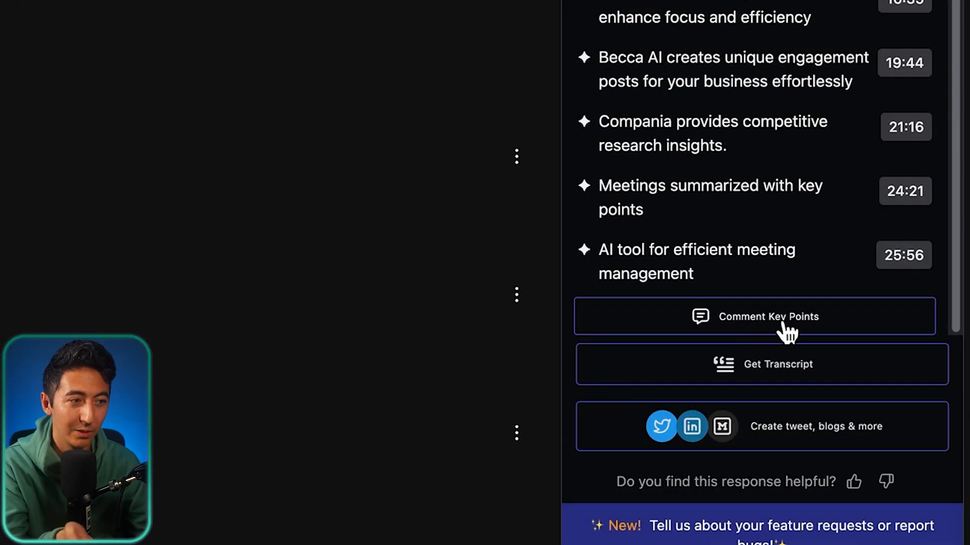
pyautogui.click(768, 316)
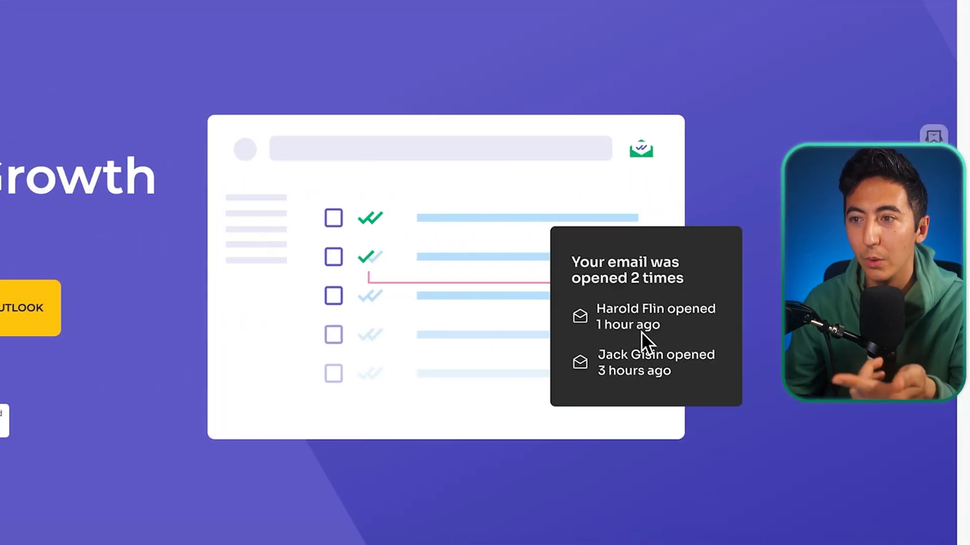
pyautogui.moveTo(699, 340)
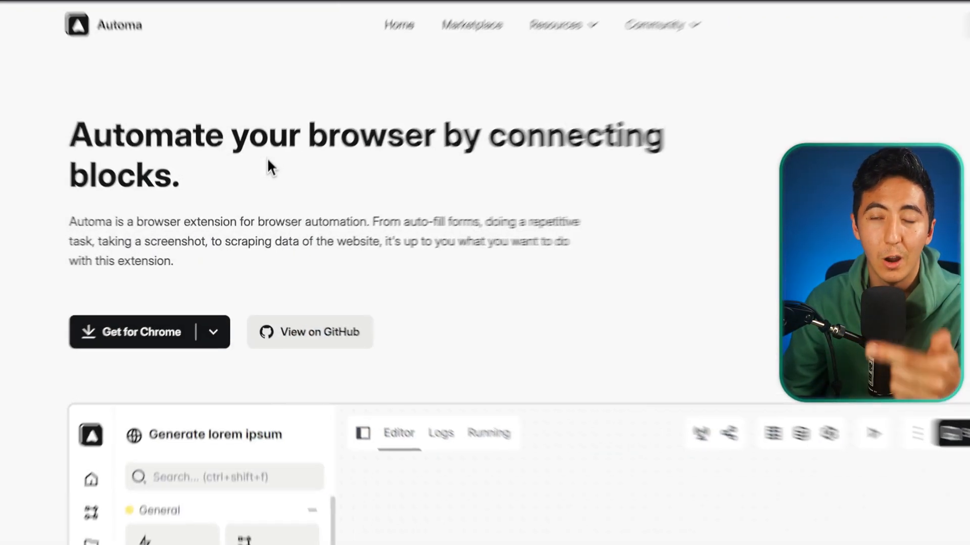
# Step: Inspect the Google search workflow's New tab URL and Click element CSS selector settings
pyautogui.scroll(-3)
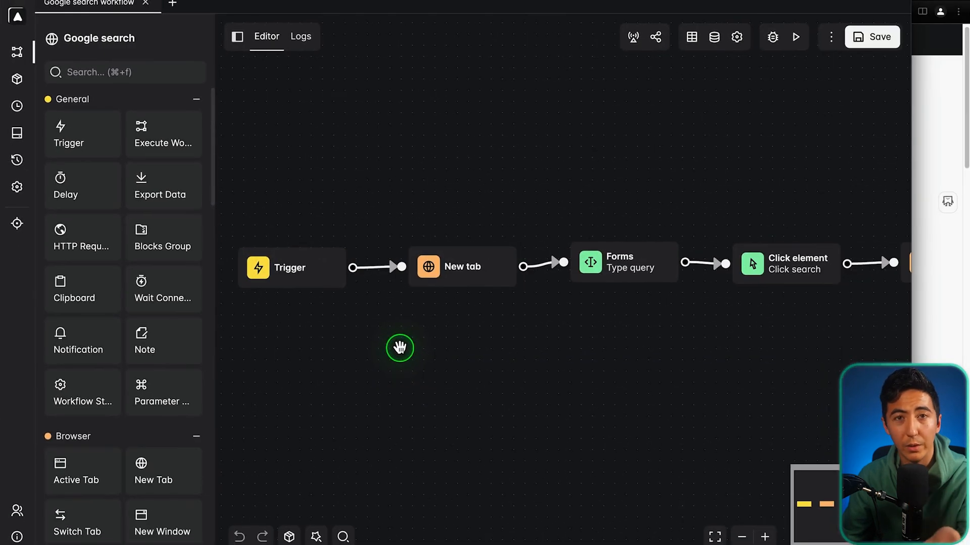
pyautogui.click(462, 268)
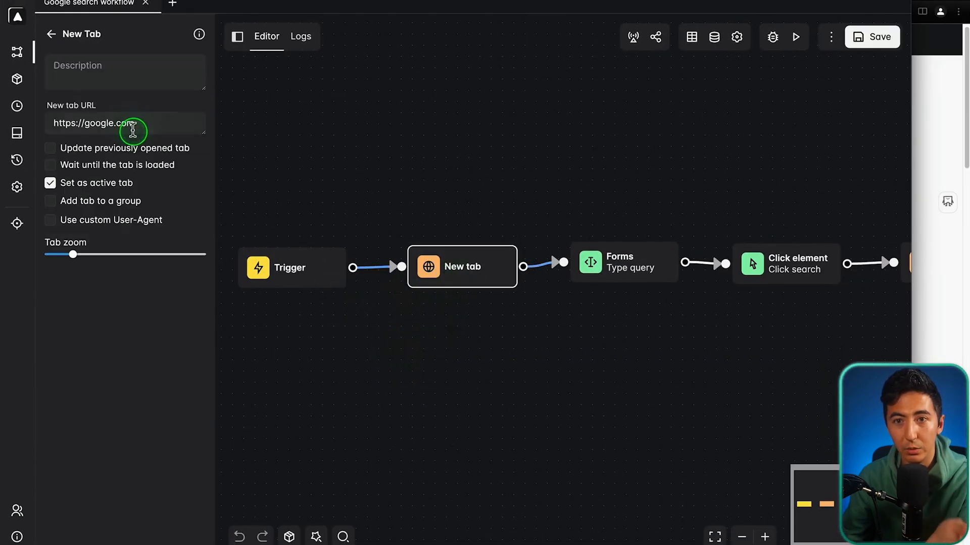
pyautogui.click(623, 261)
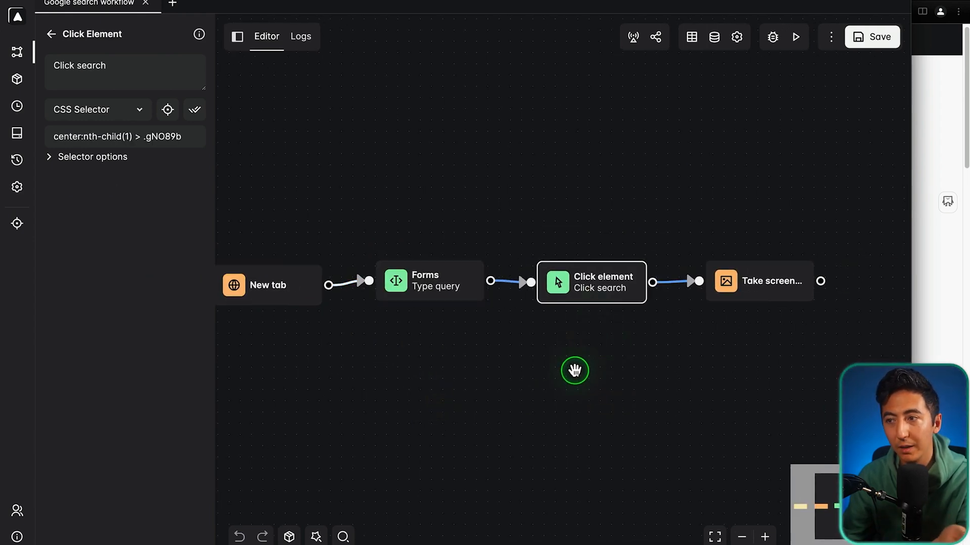
pyautogui.click(758, 282)
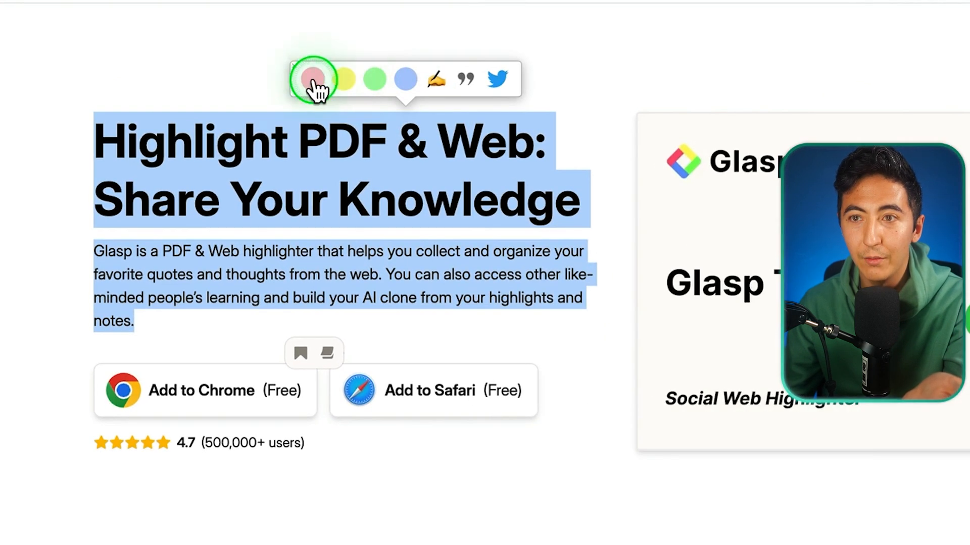
pyautogui.moveTo(427, 79)
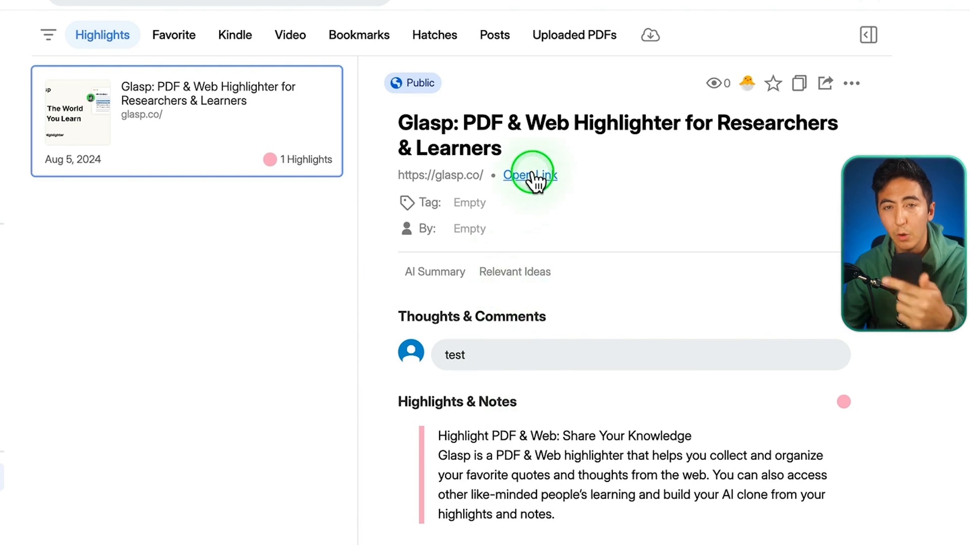
# Step: Reopen the pink-highlighted Glasp homepage from the dashboard and enter untrap.app
pyautogui.click(529, 175)
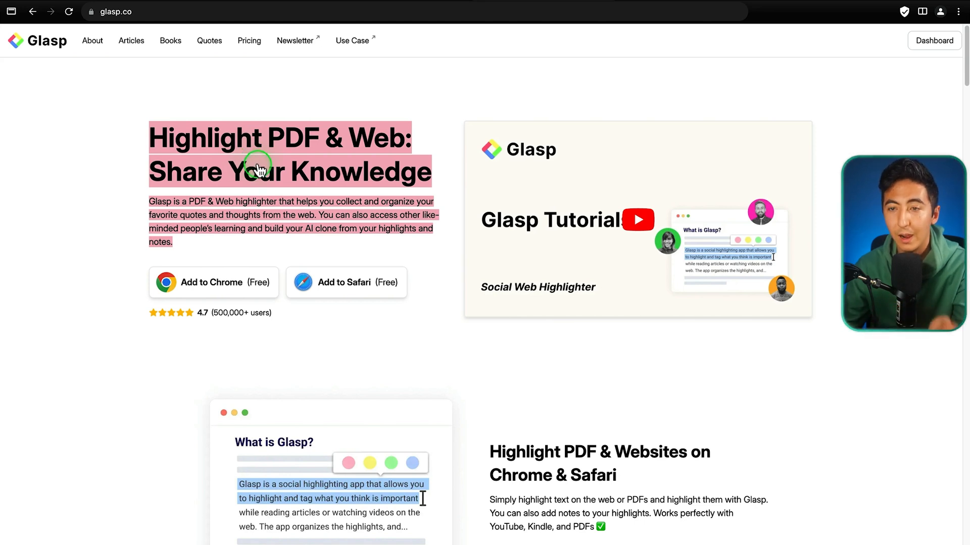
pyautogui.write('untrap.app')
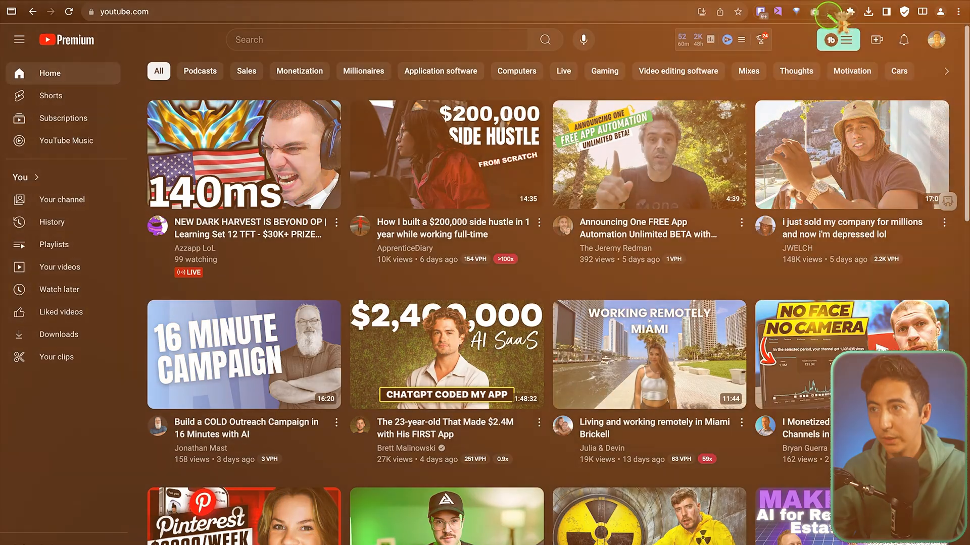
# Step: Review Untrap's YouTube Home Page redirect options and toggle Hide Watched Videos
pyautogui.click(838, 40)
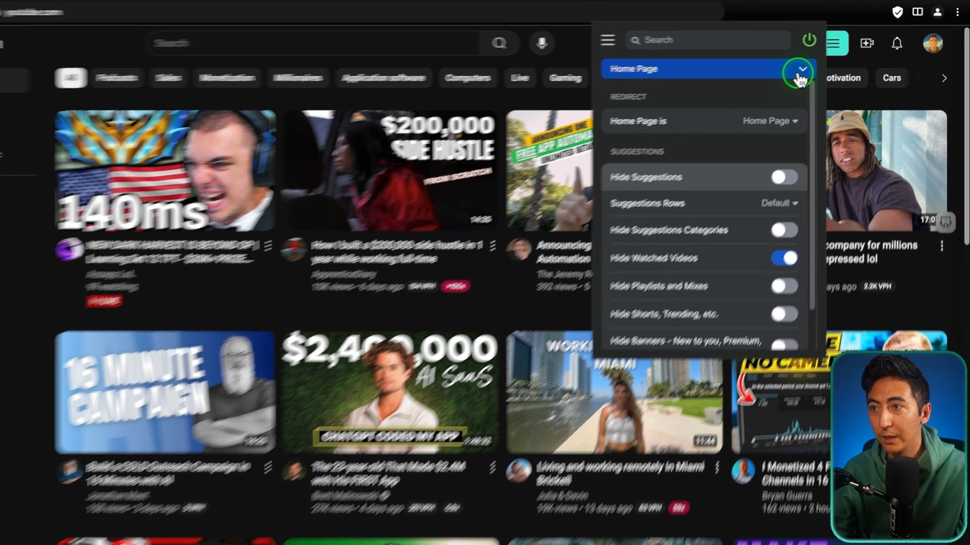
pyautogui.click(798, 68)
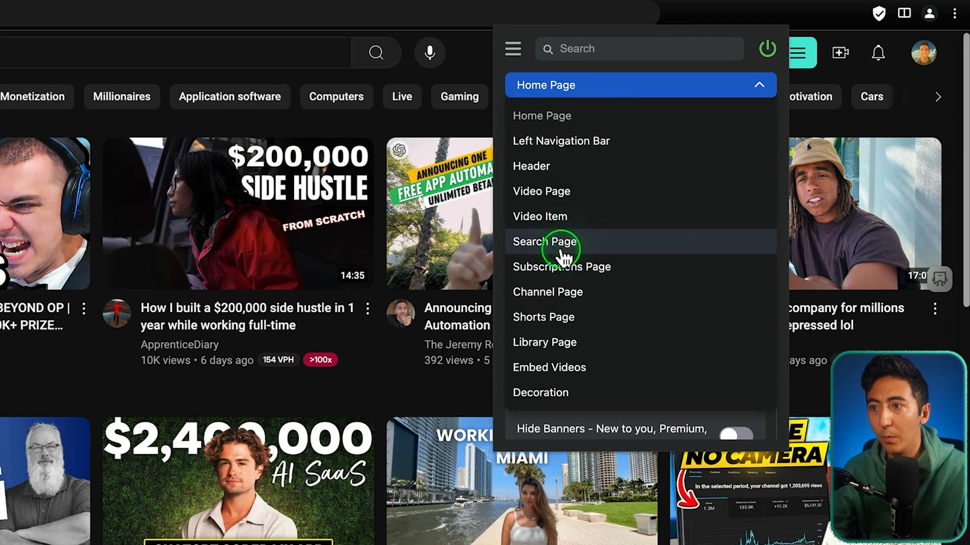
pyautogui.moveTo(677, 90)
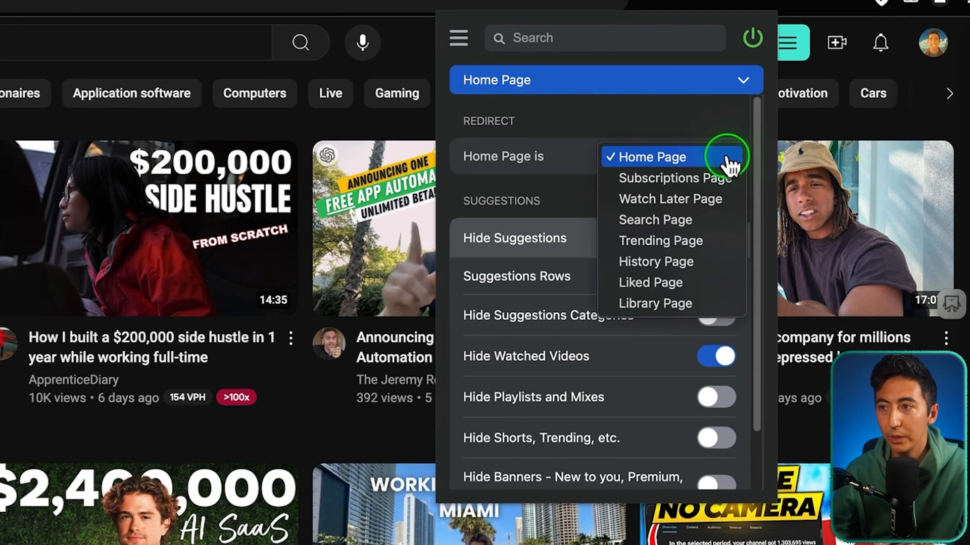
pyautogui.moveTo(671, 179)
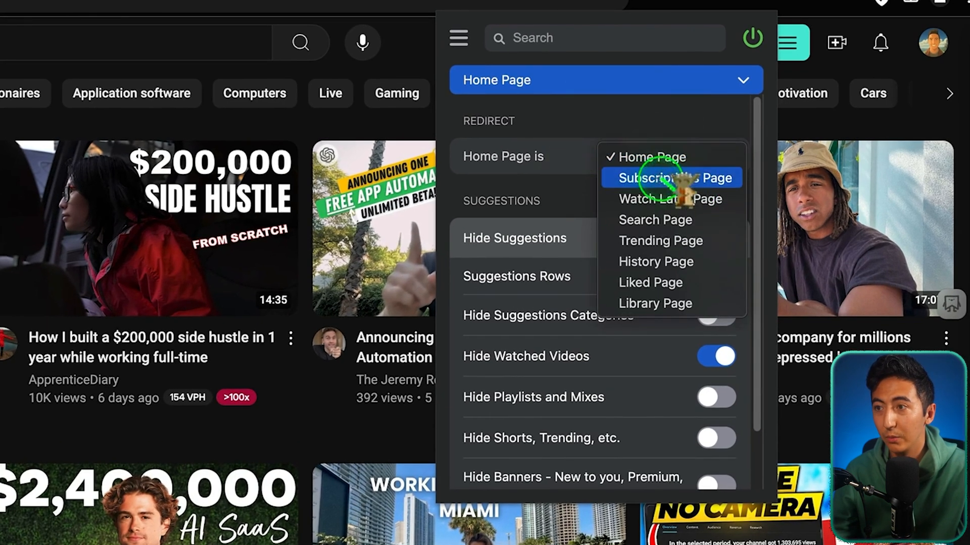
pyautogui.moveTo(656, 261)
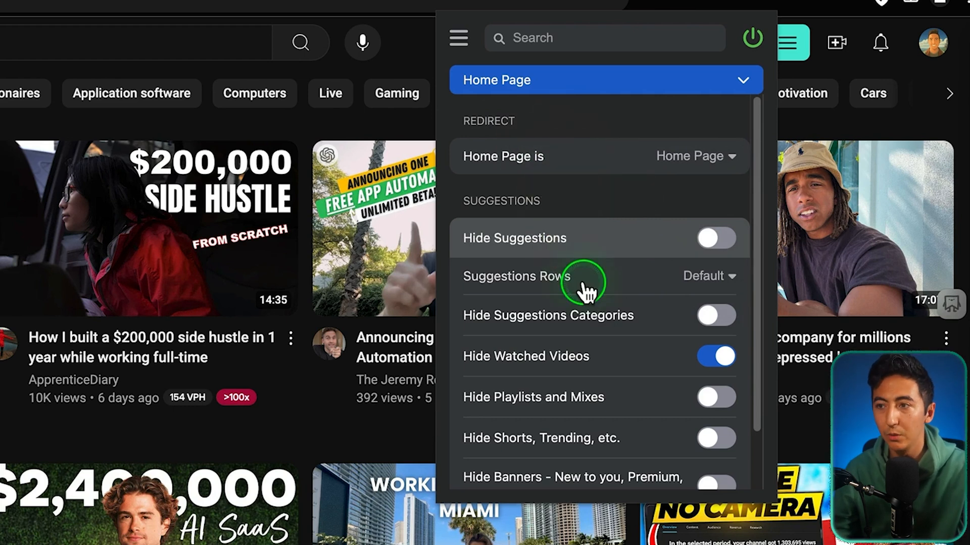
pyautogui.scroll(-3)
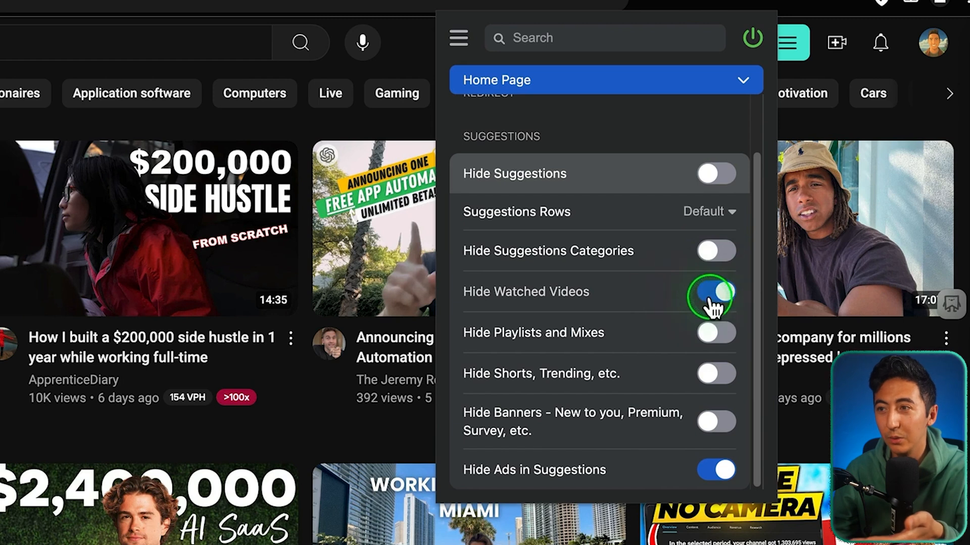
pyautogui.click(716, 292)
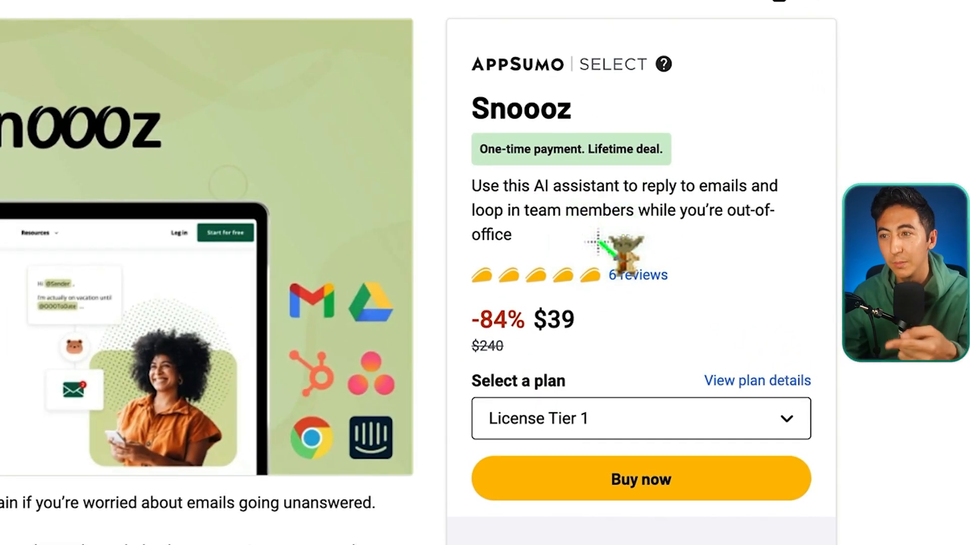
pyautogui.scroll(-3)
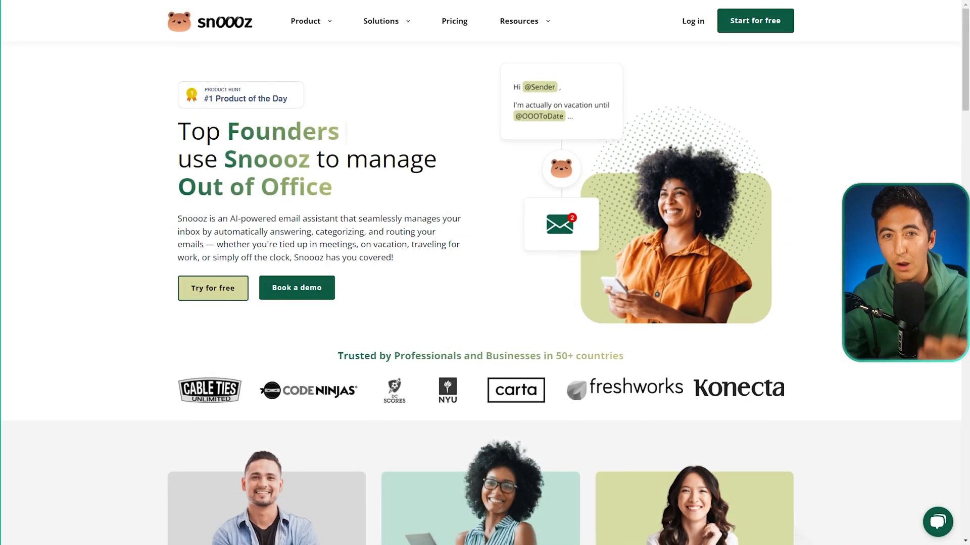
pyautogui.scroll(-3)
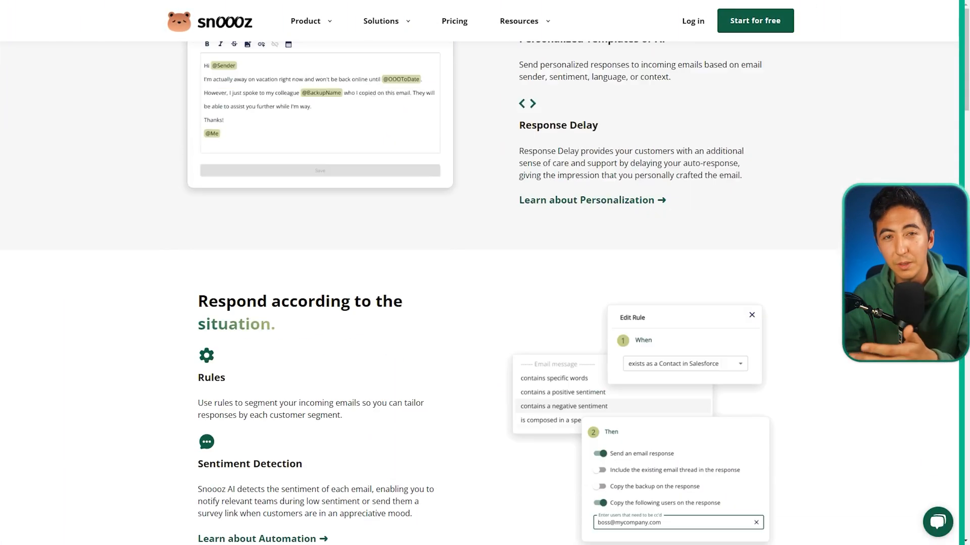
pyautogui.scroll(-3)
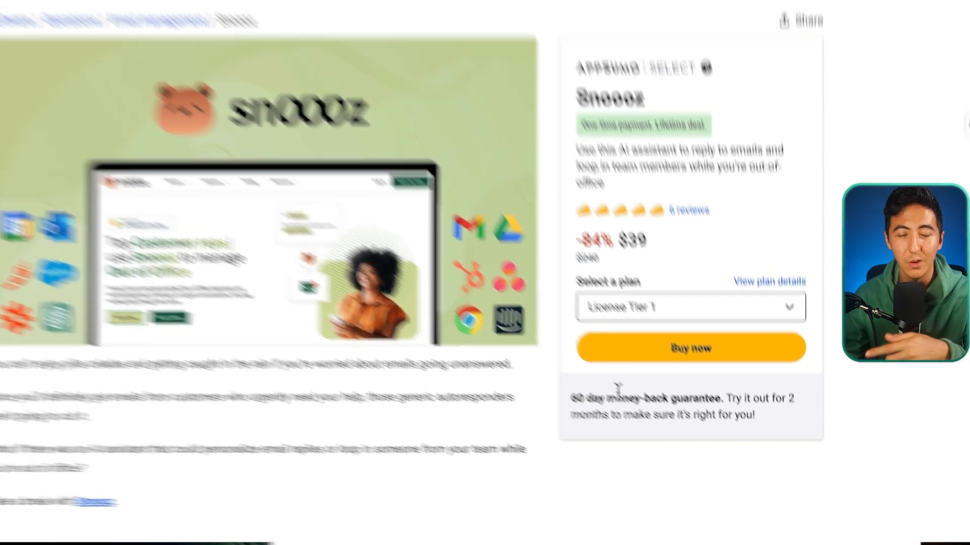
pyautogui.scroll(-3)
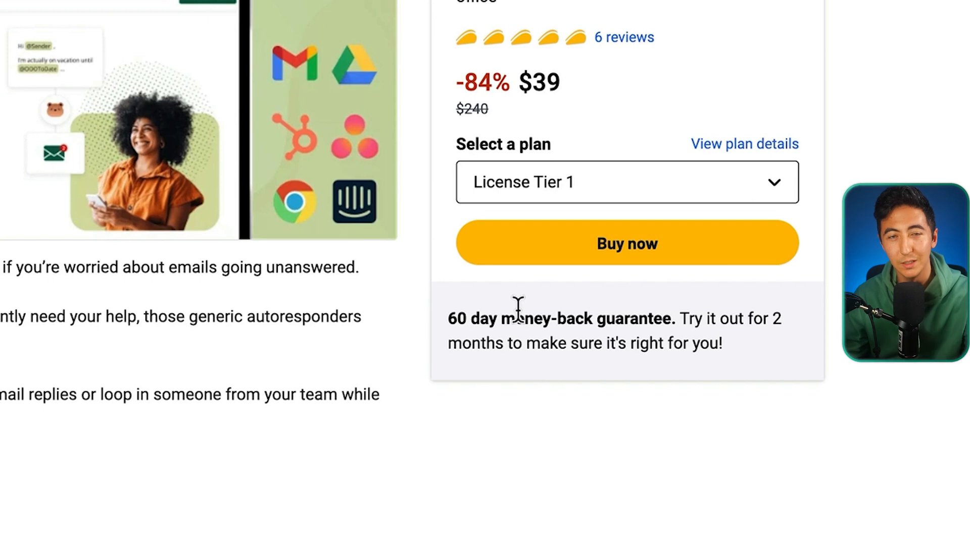